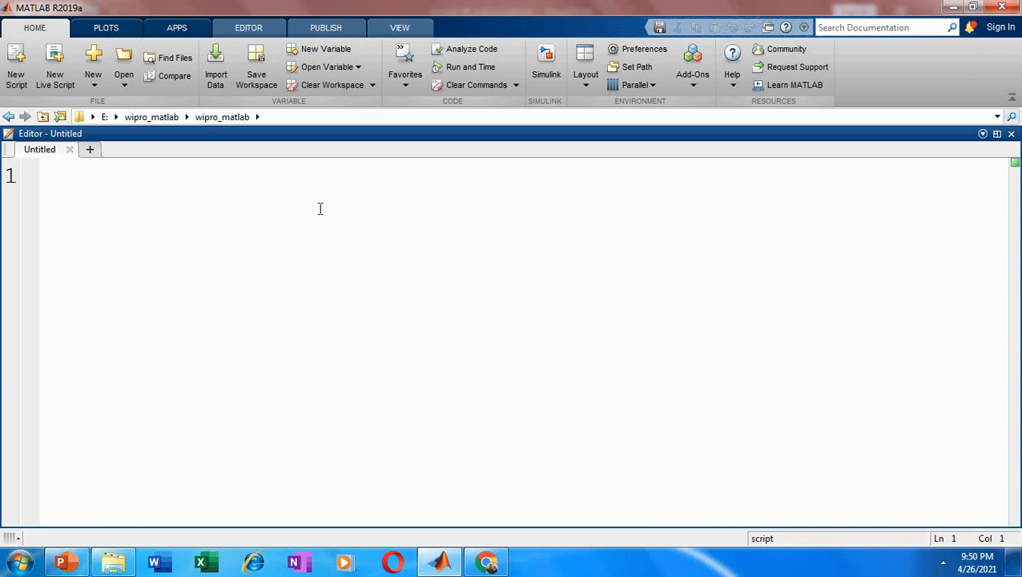
# Write classdef Base with a methods block declaring function test(self)
pyautogui.click(85, 175)
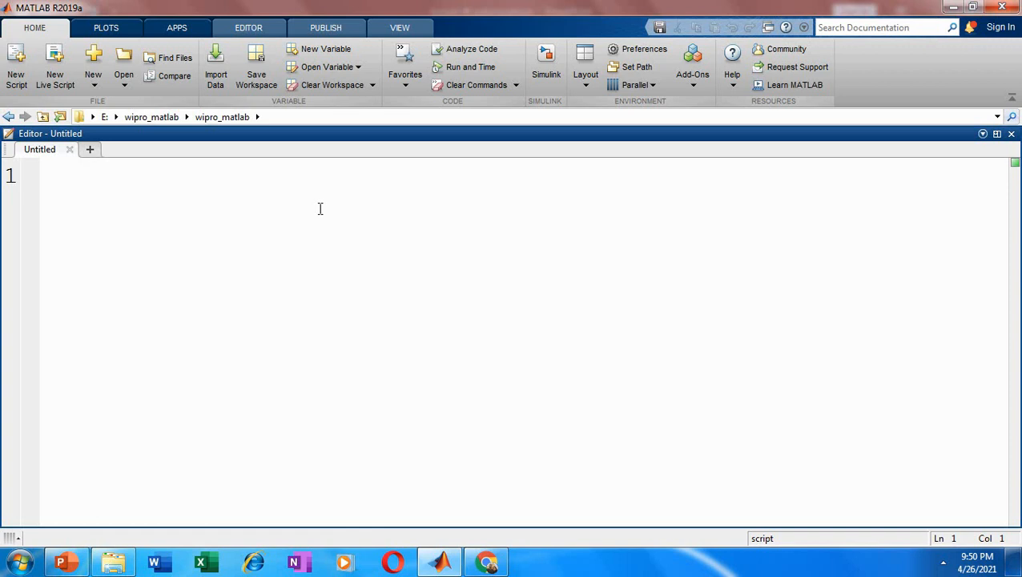
pyautogui.click(84, 174)
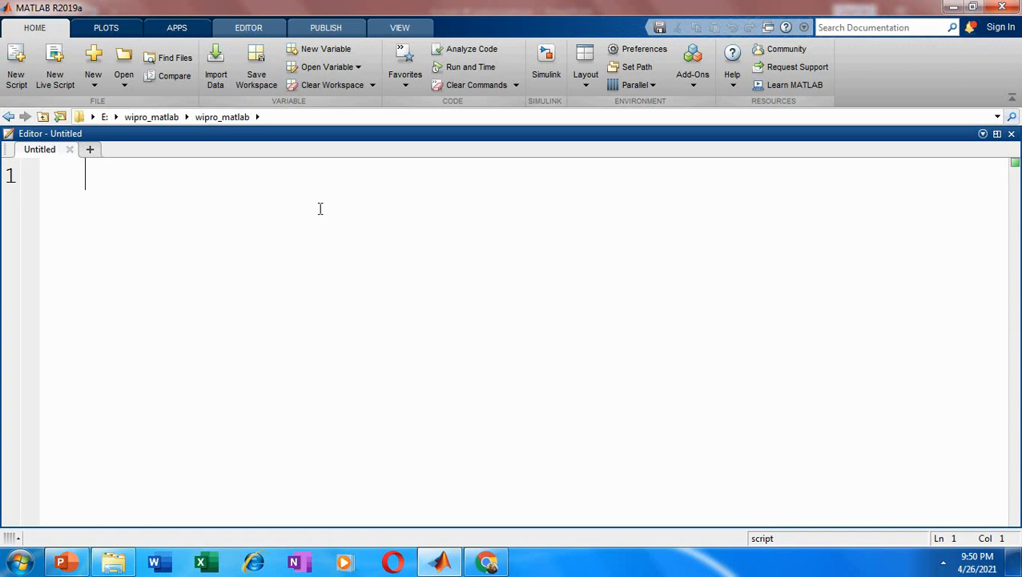
pyautogui.write('cl')
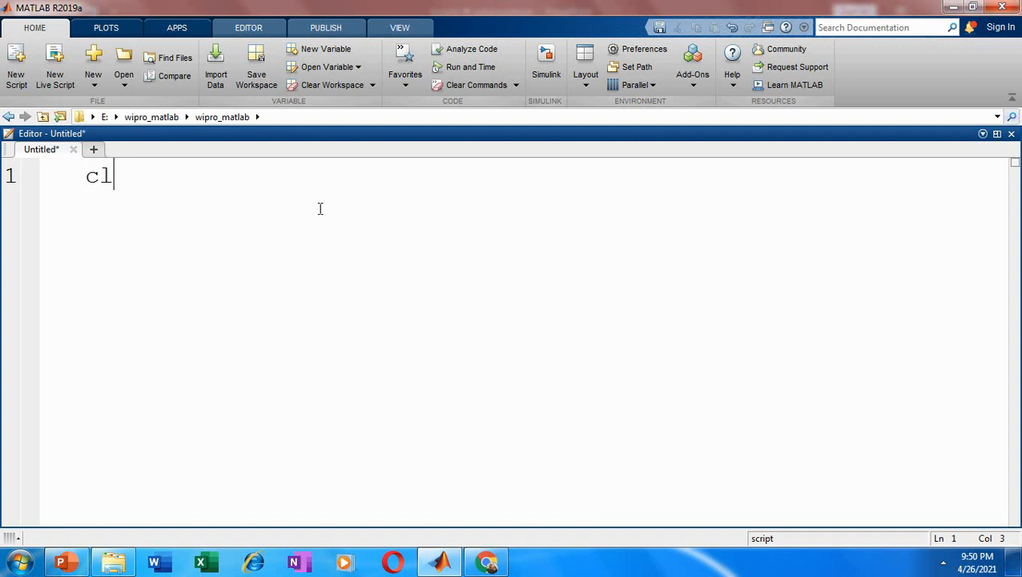
pyautogui.write('assdef')
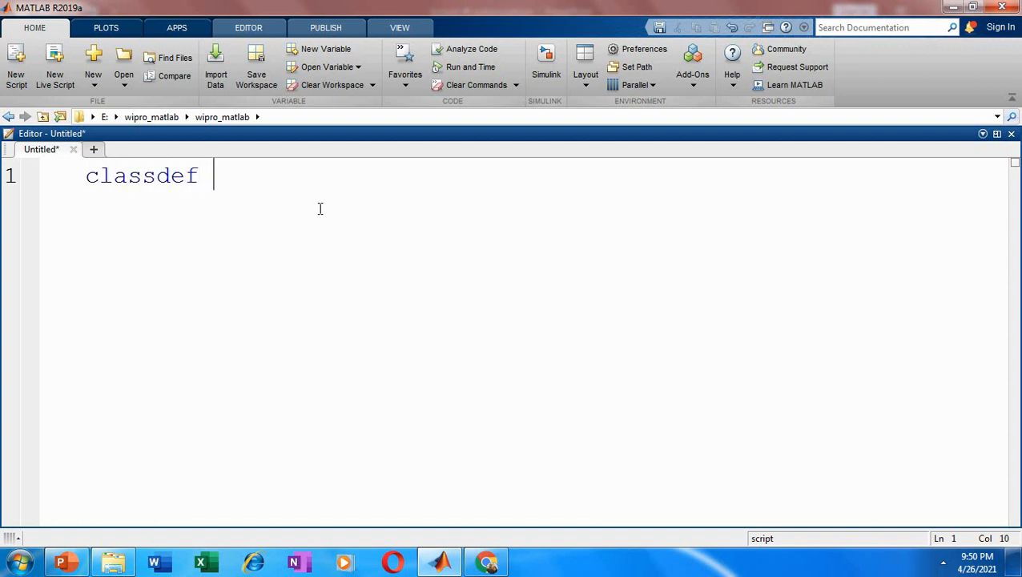
pyautogui.write('B')
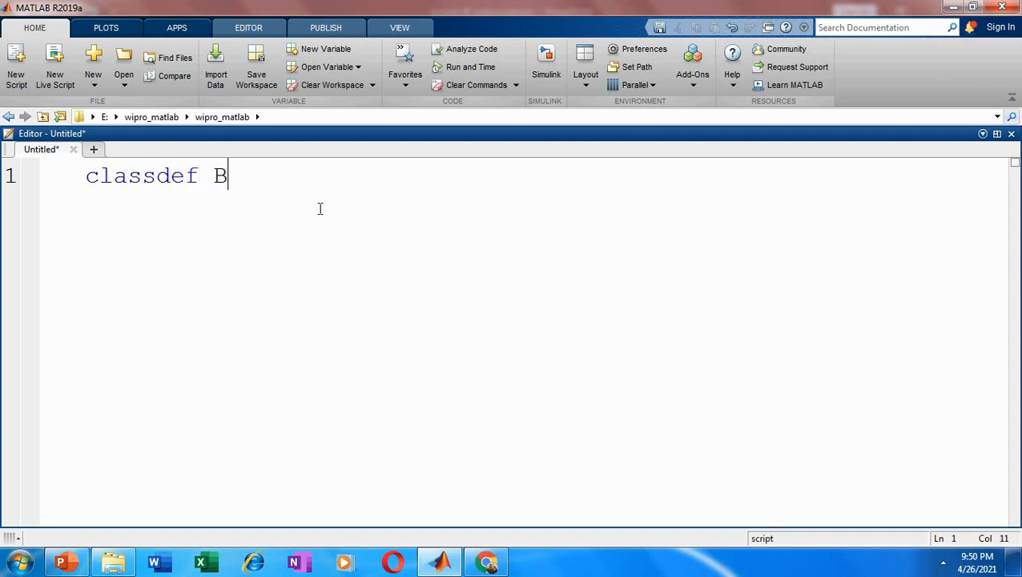
pyautogui.write('ase')
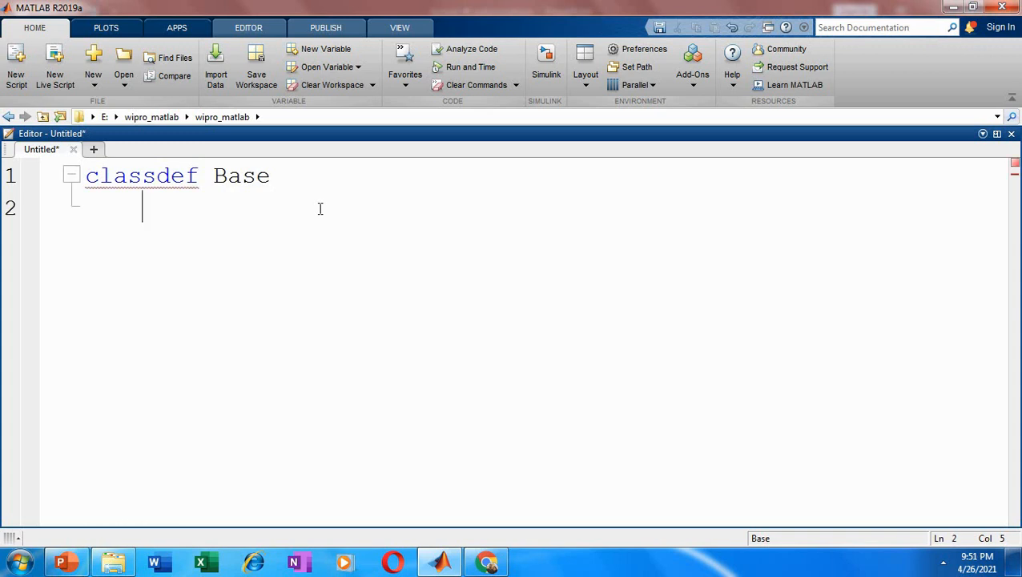
pyautogui.write('met')
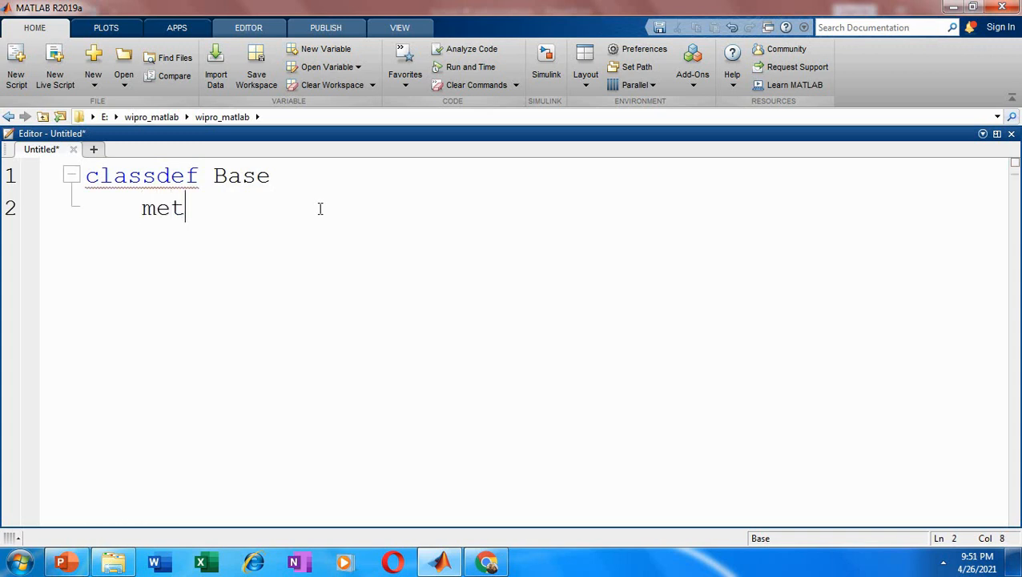
pyautogui.write('hods')
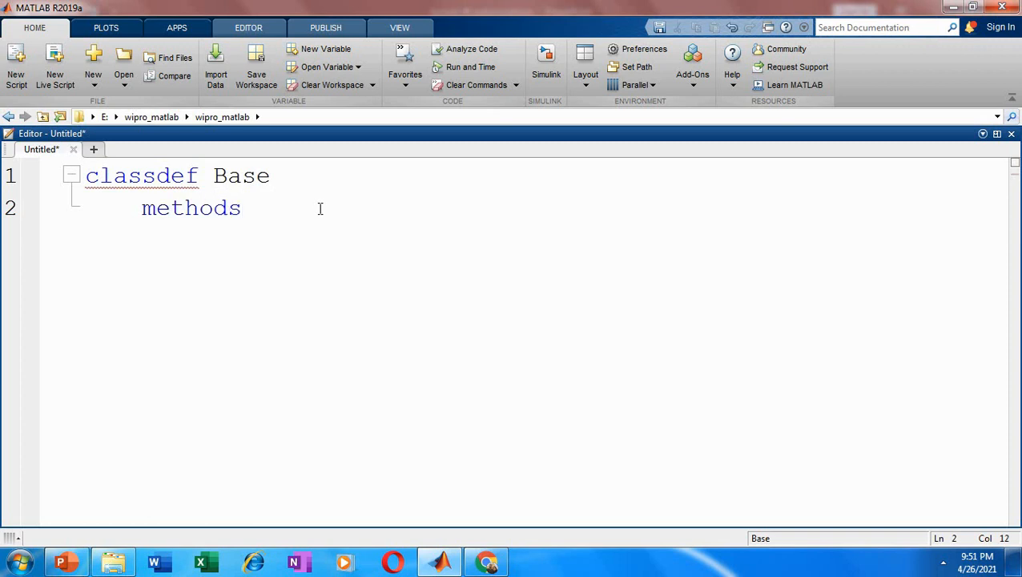
pyautogui.write('f')
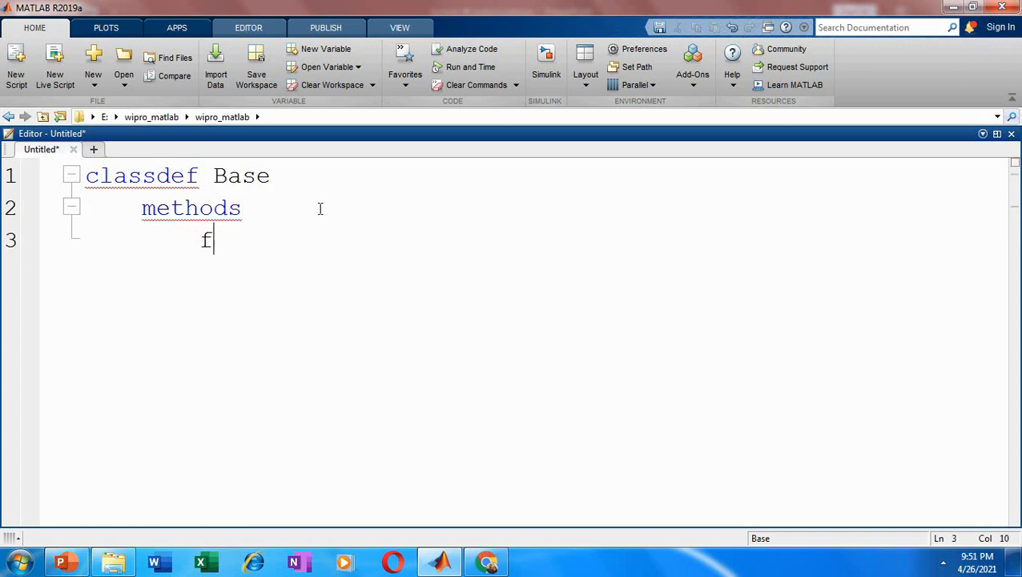
pyautogui.write('unction')
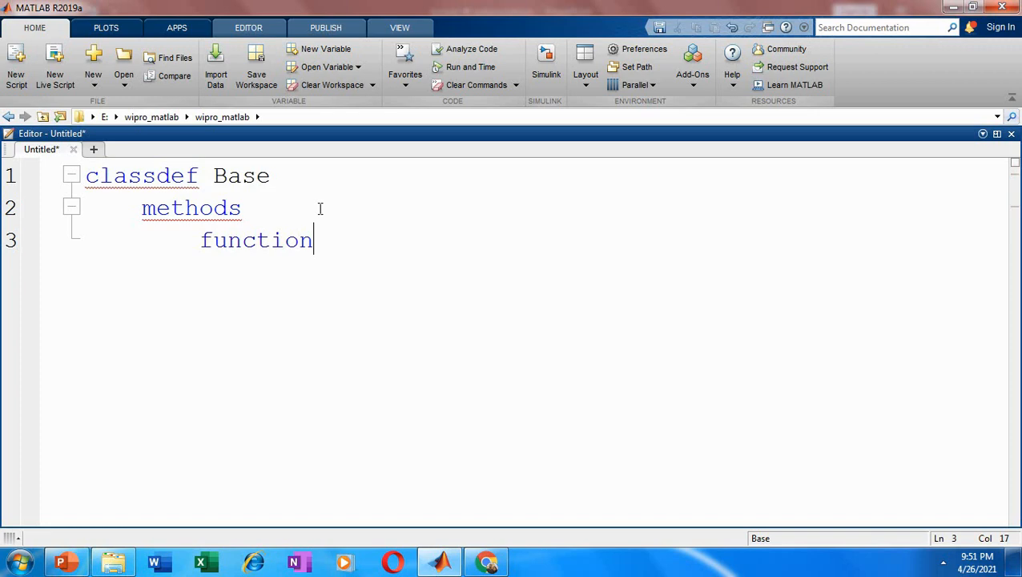
pyautogui.write('test')
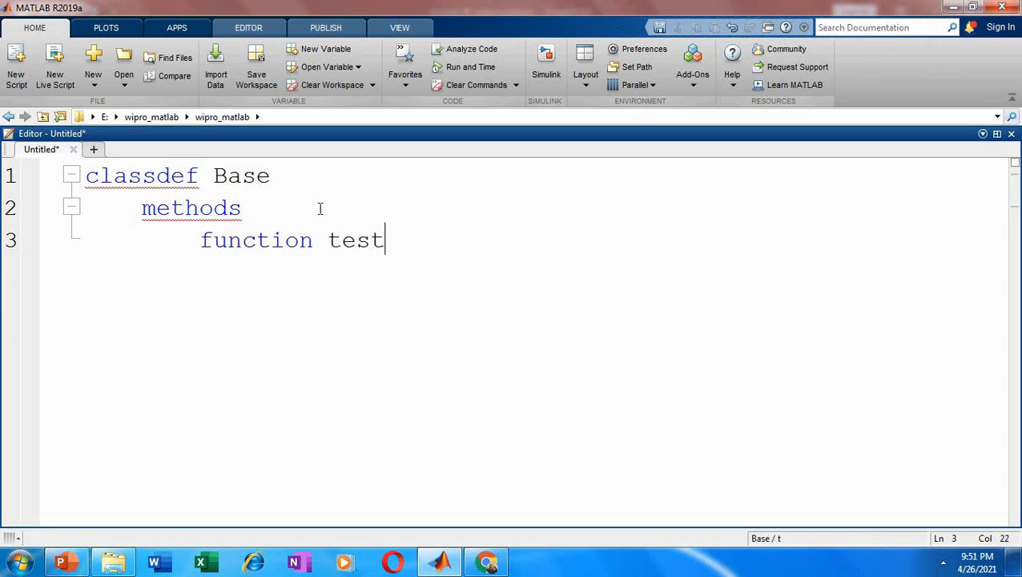
pyautogui.write('(se')
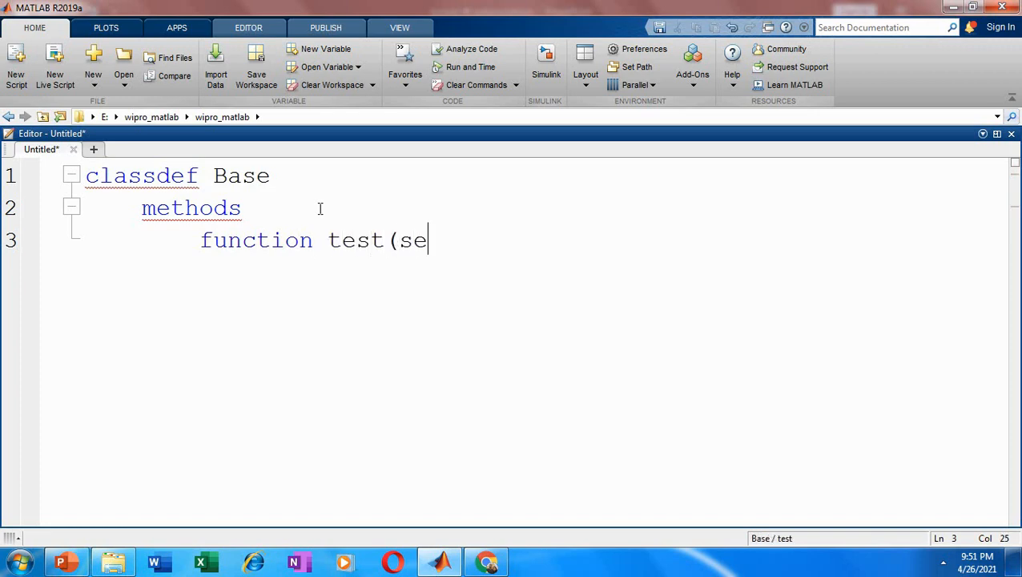
pyautogui.write('lf)')
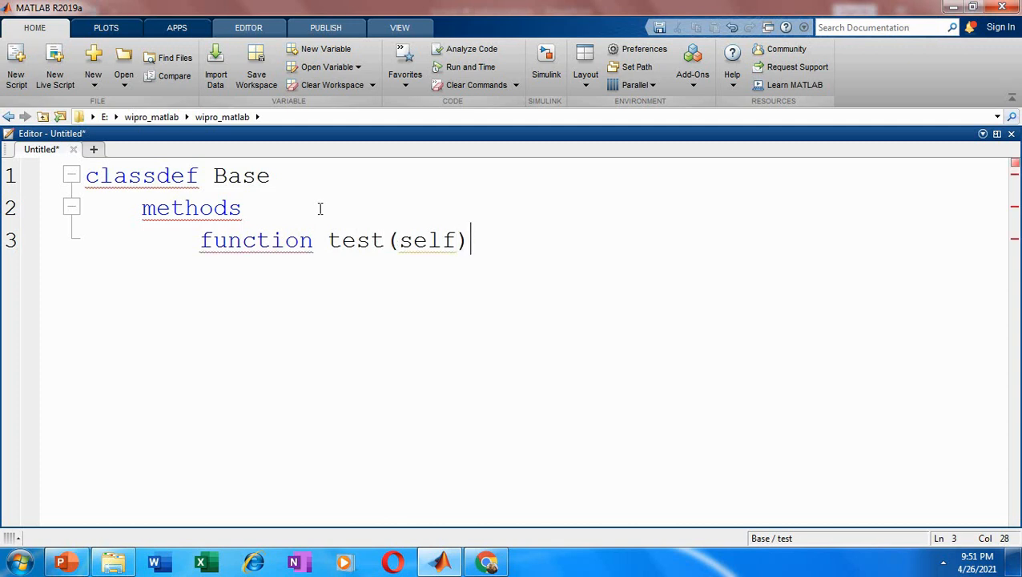
# Add disp("This is parent class") in test and close the function, methods and class with end
pyautogui.write('dis')
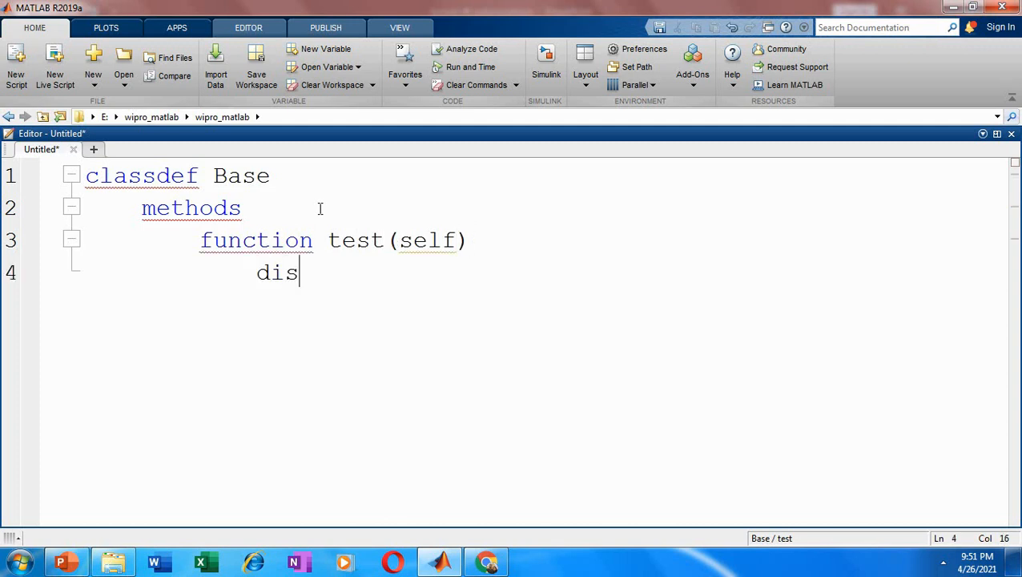
pyautogui.write('p(')
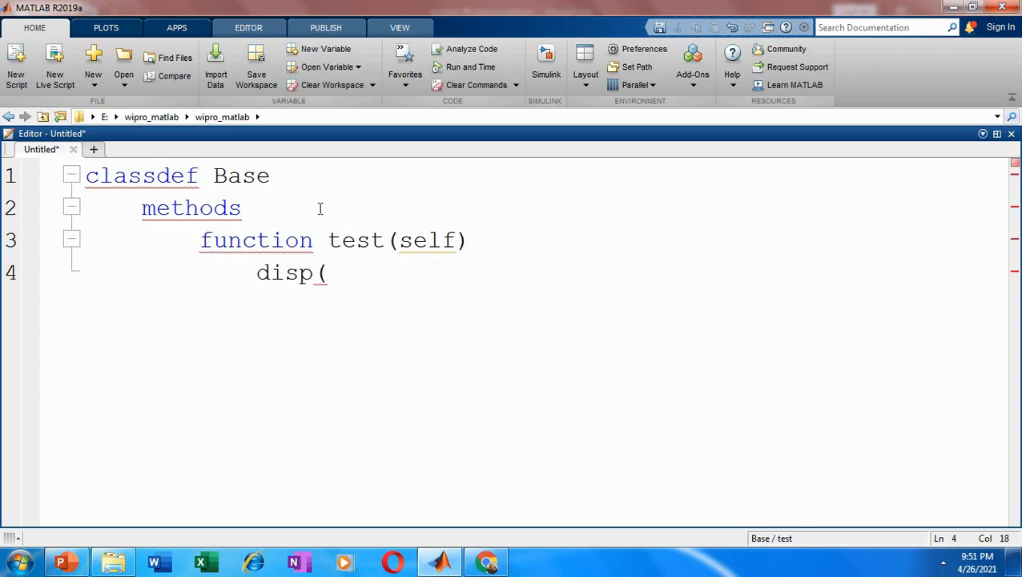
pyautogui.write('"This is')
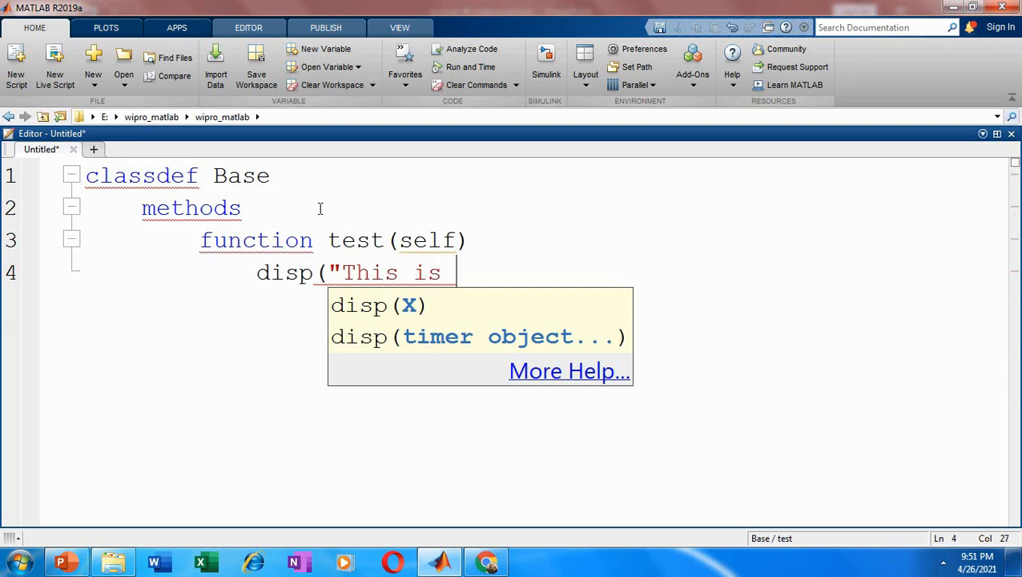
pyautogui.write('parent class')
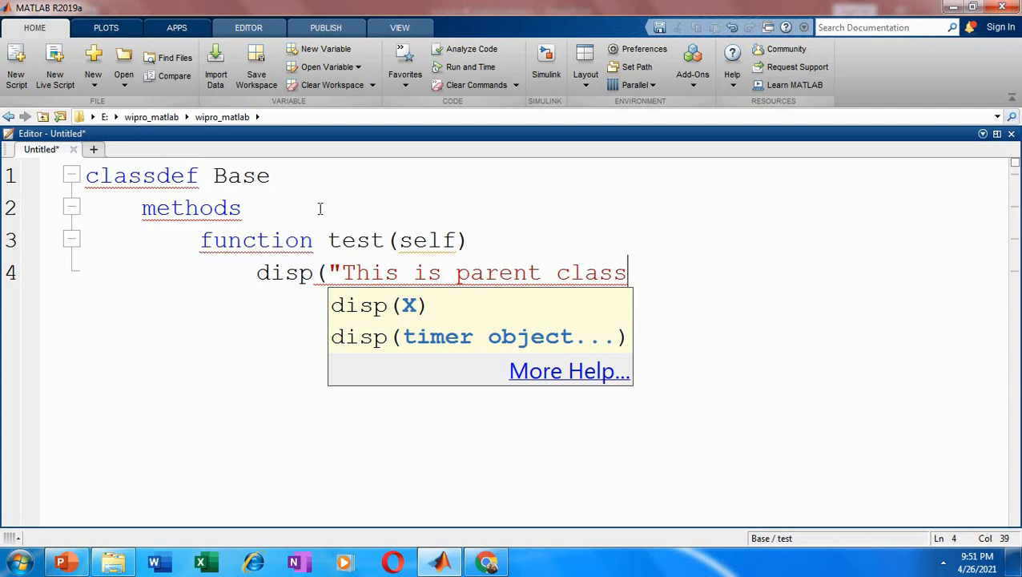
pyautogui.write('");')
pyautogui.write('e')
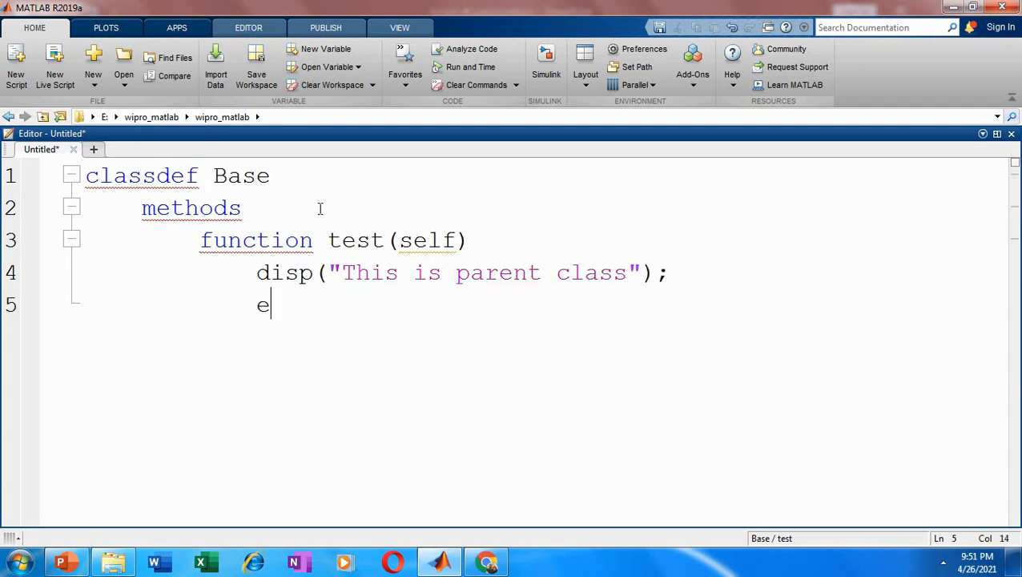
pyautogui.write('nd')
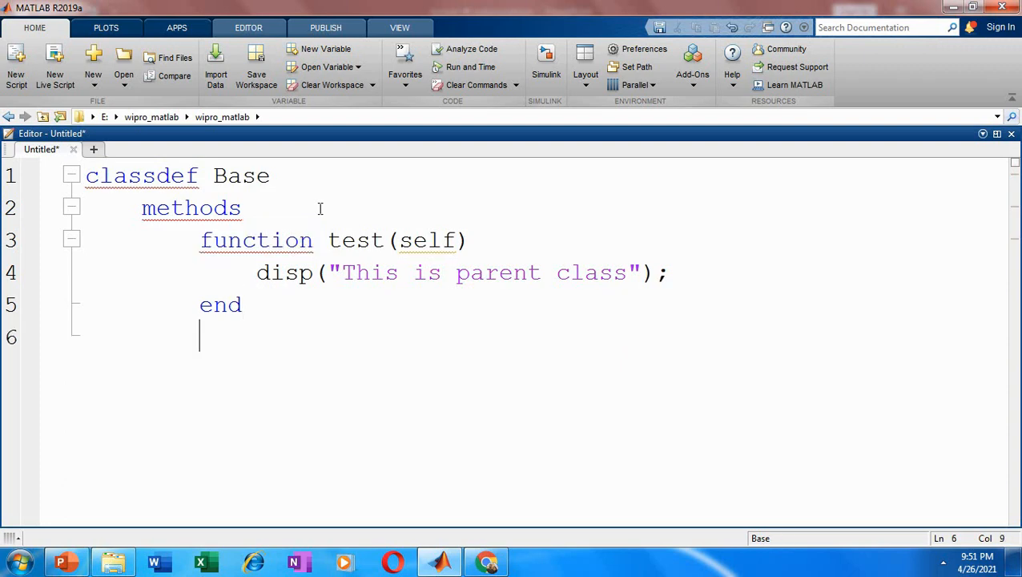
pyautogui.write('end')
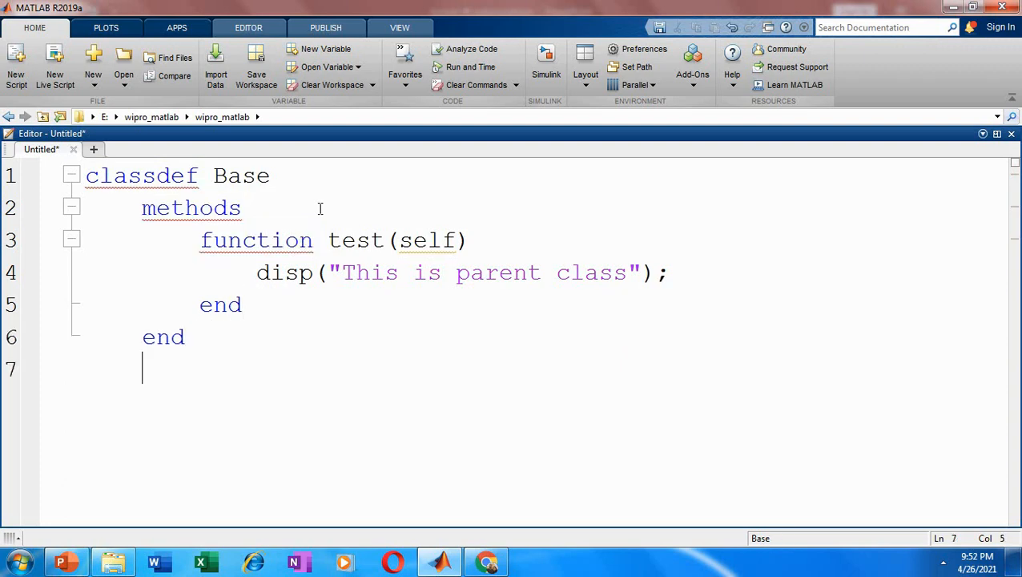
pyautogui.write('end')
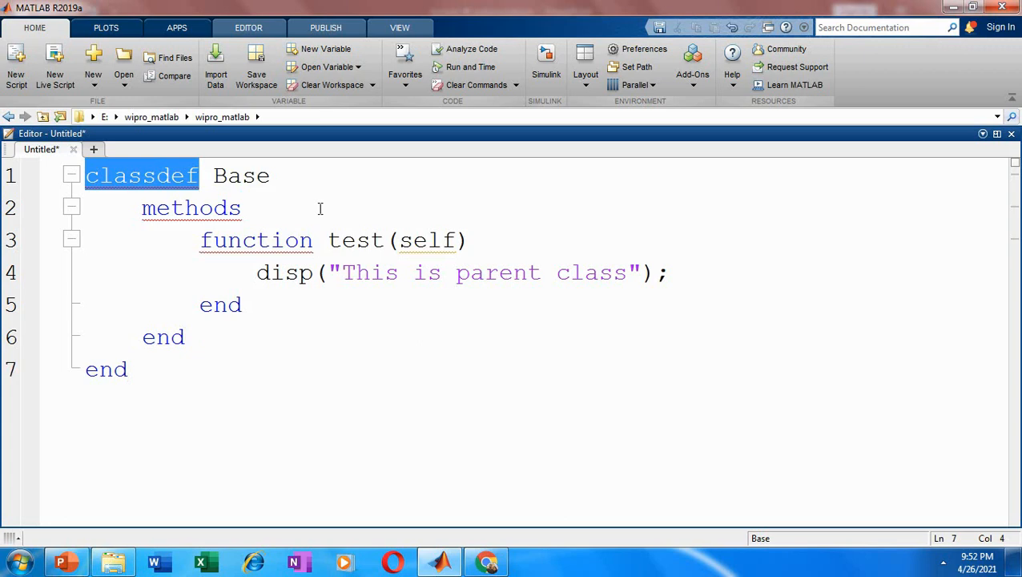
pyautogui.click(128, 369)
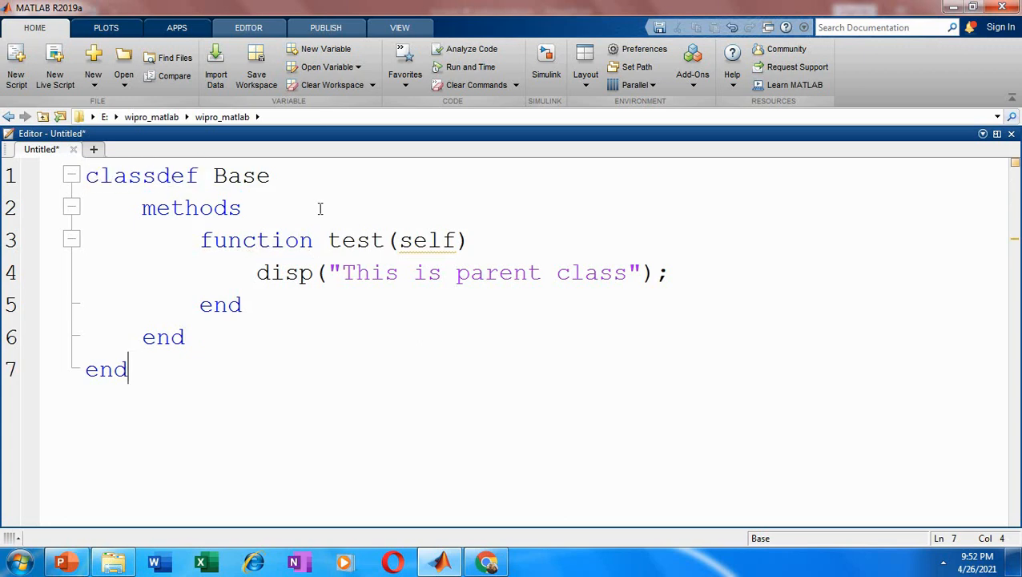
# Write classdef Derived < Base inheriting from Base, with a methods block
pyautogui.click(157, 149)
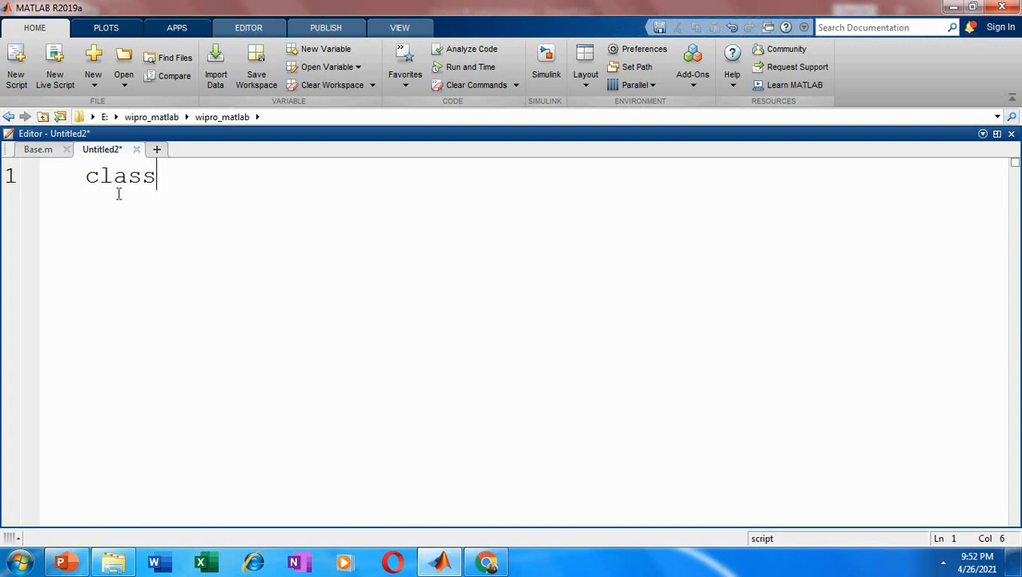
pyautogui.write('def')
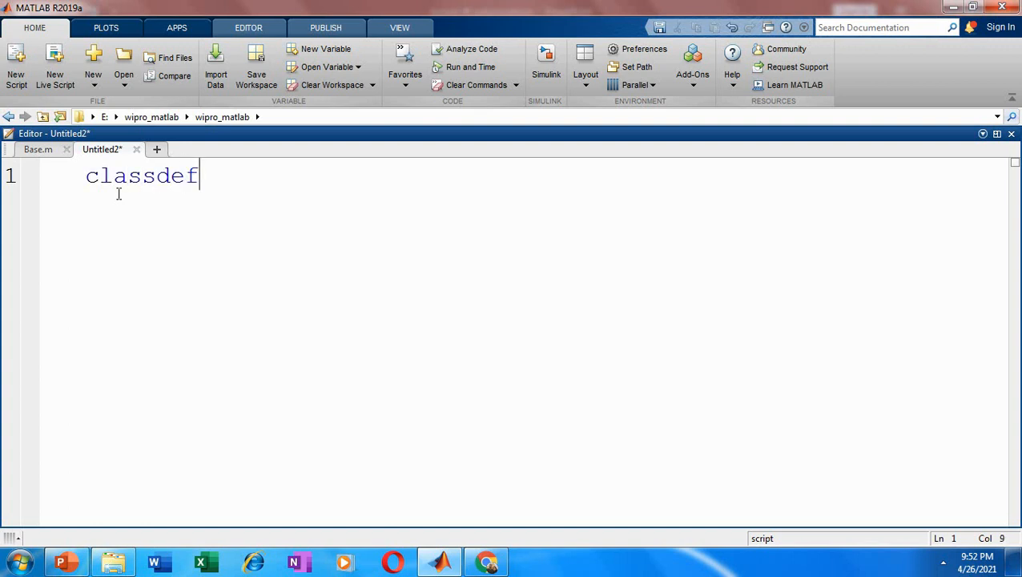
pyautogui.write('" "')
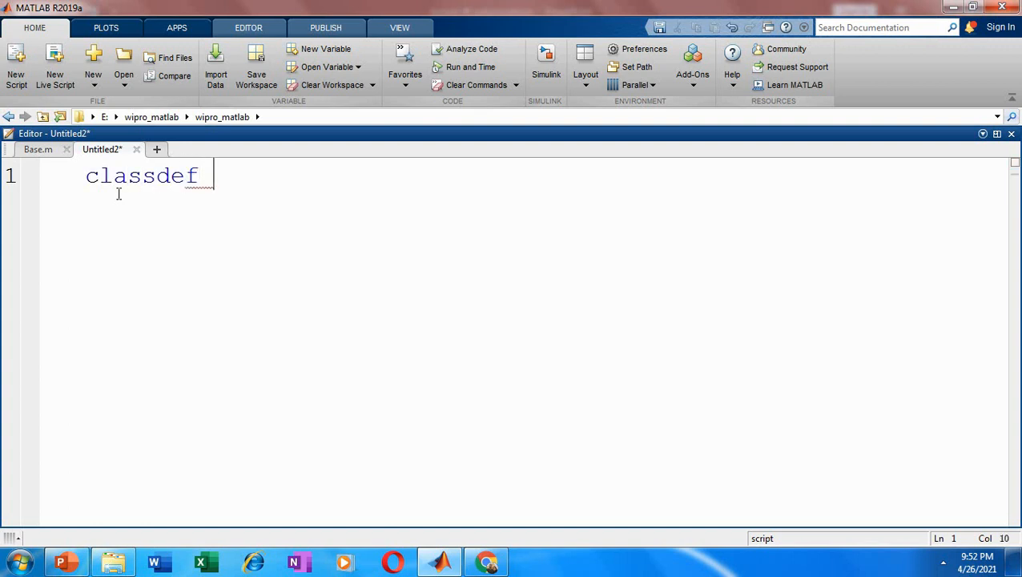
pyautogui.write('D')
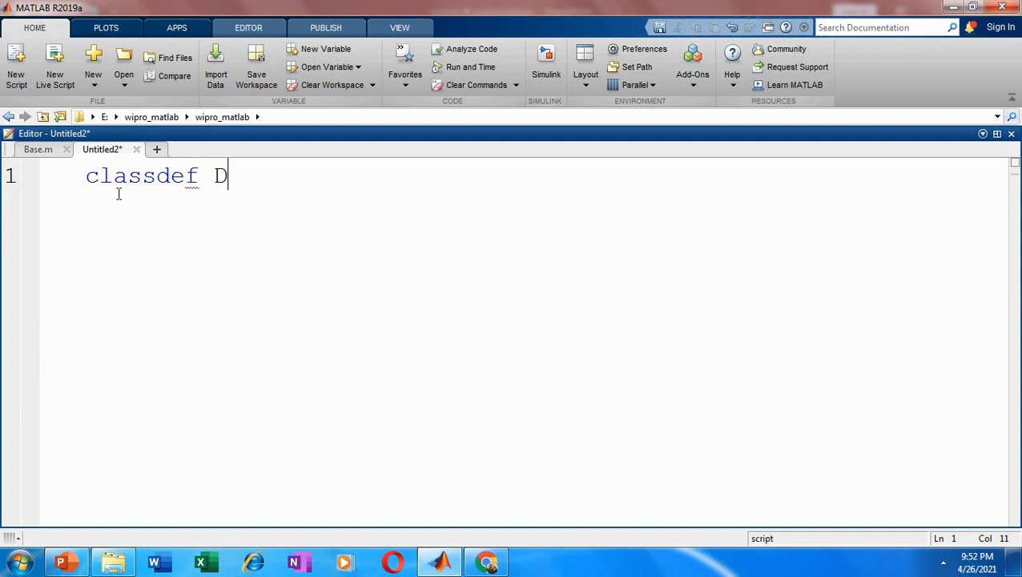
pyautogui.write('erived')
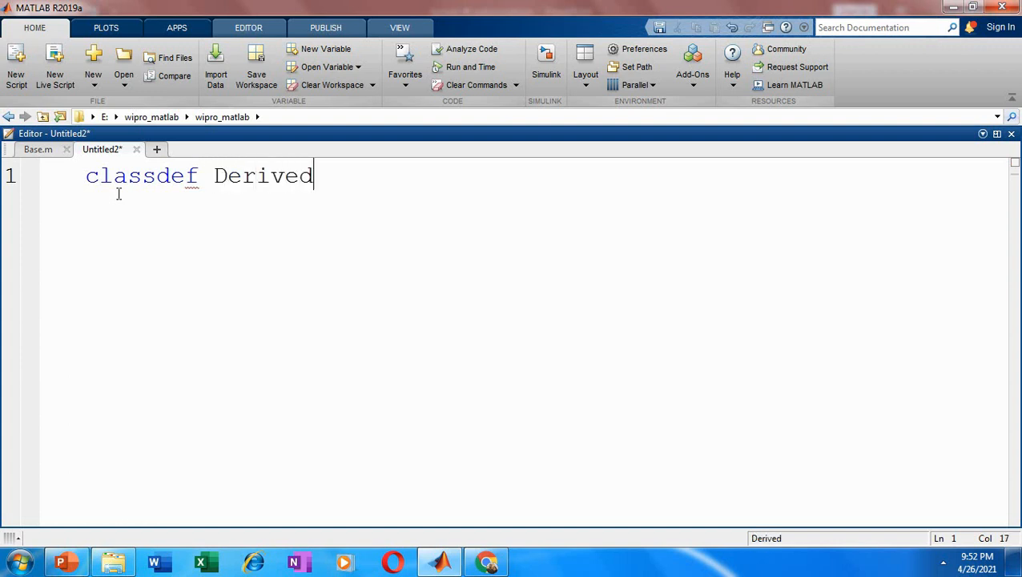
pyautogui.write('<')
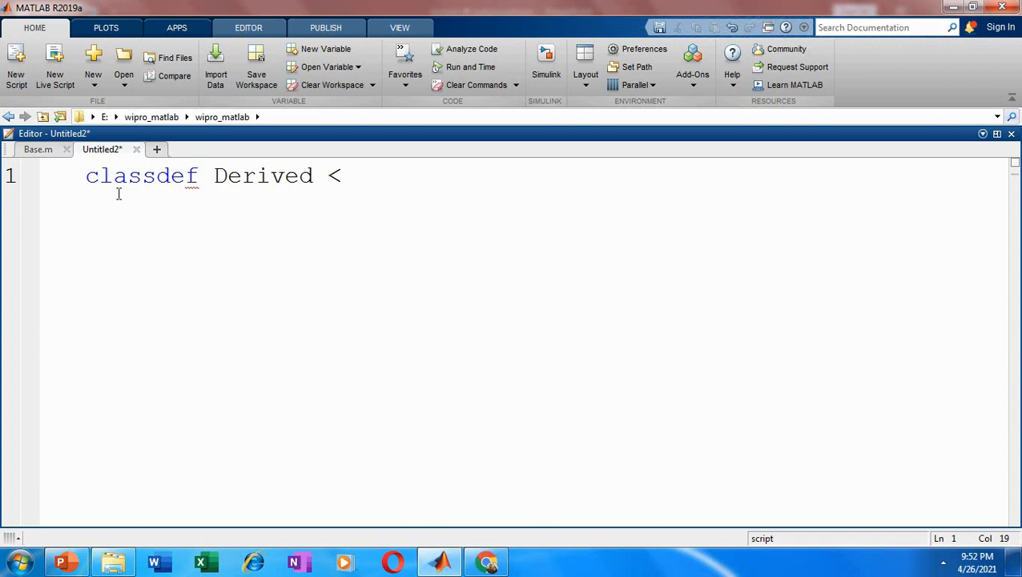
pyautogui.write('Base')
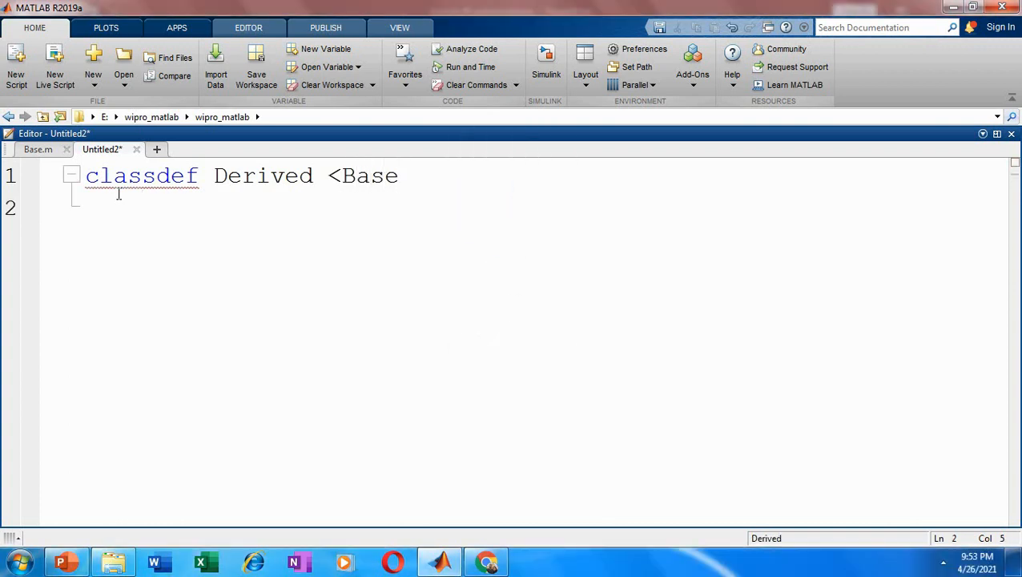
pyautogui.write('metho')
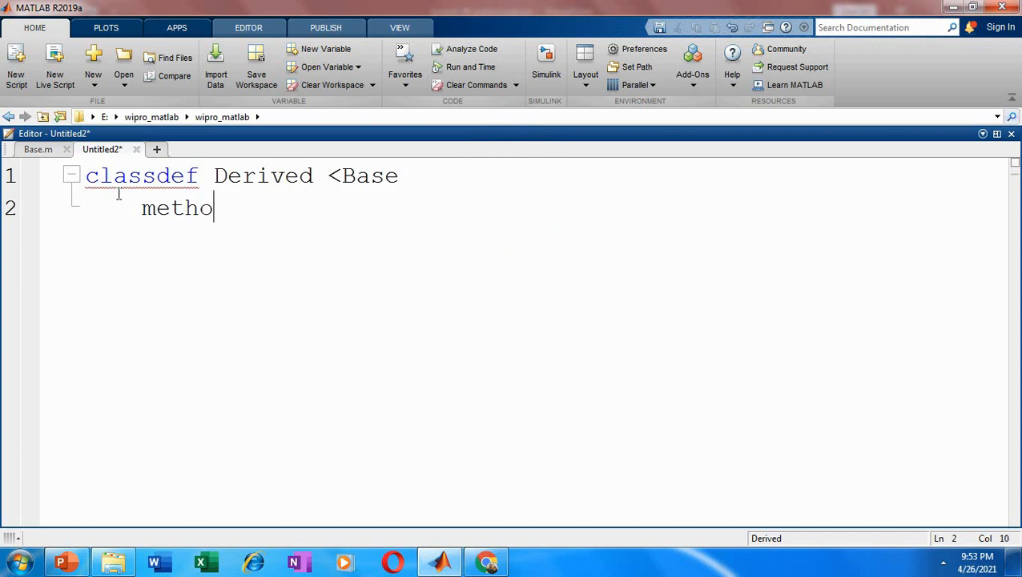
pyautogui.write('ds')
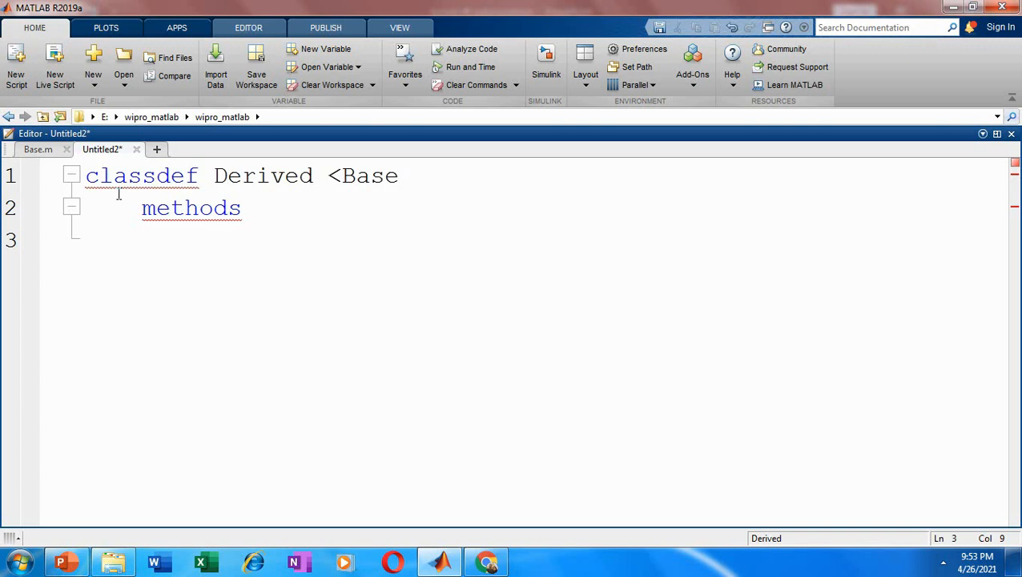
# Add function test(self) calling disp("This is child class:"); to override the Base method
pyautogui.write('funct')
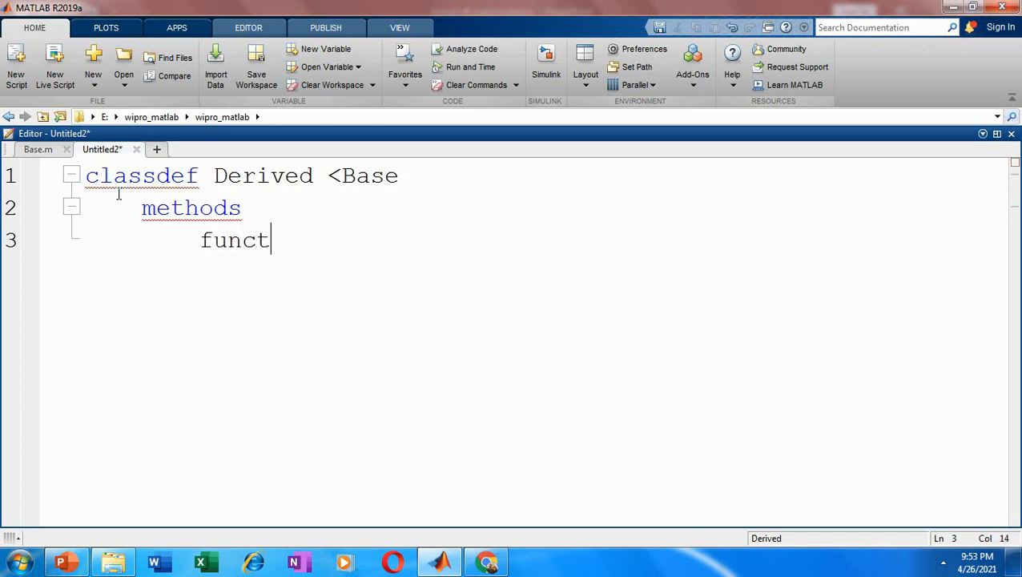
pyautogui.write('ion')
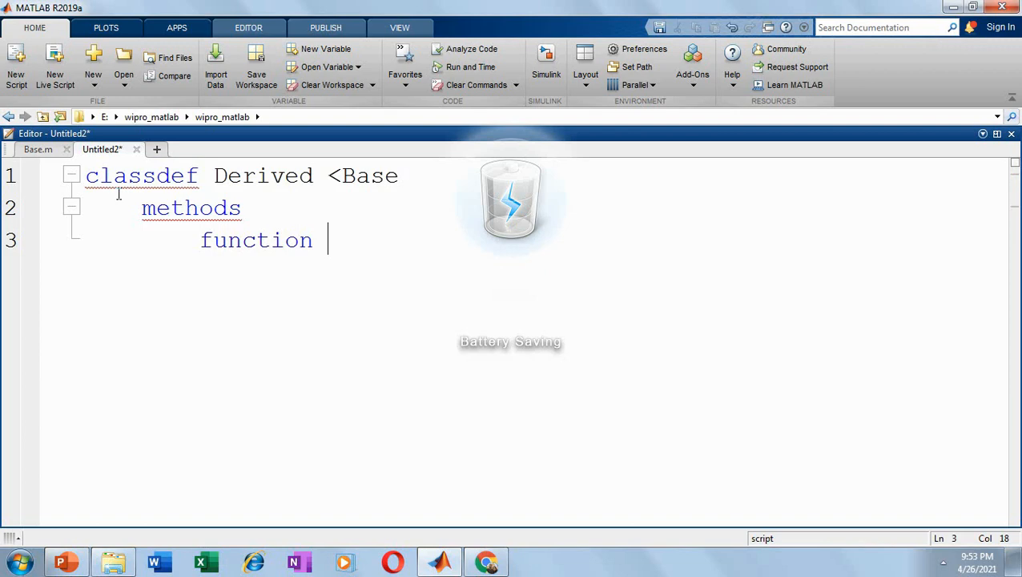
pyautogui.write('test')
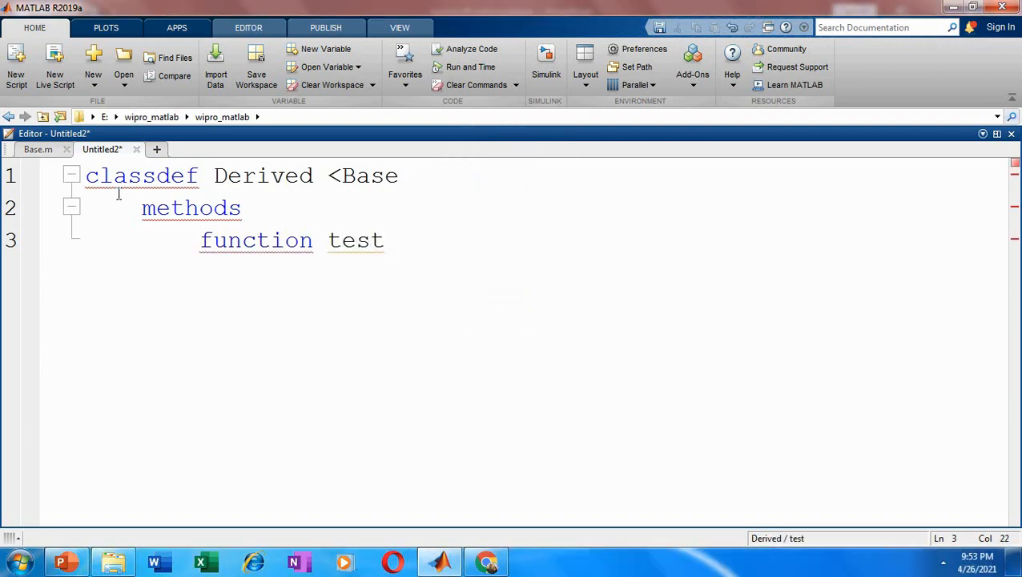
pyautogui.write('(se')
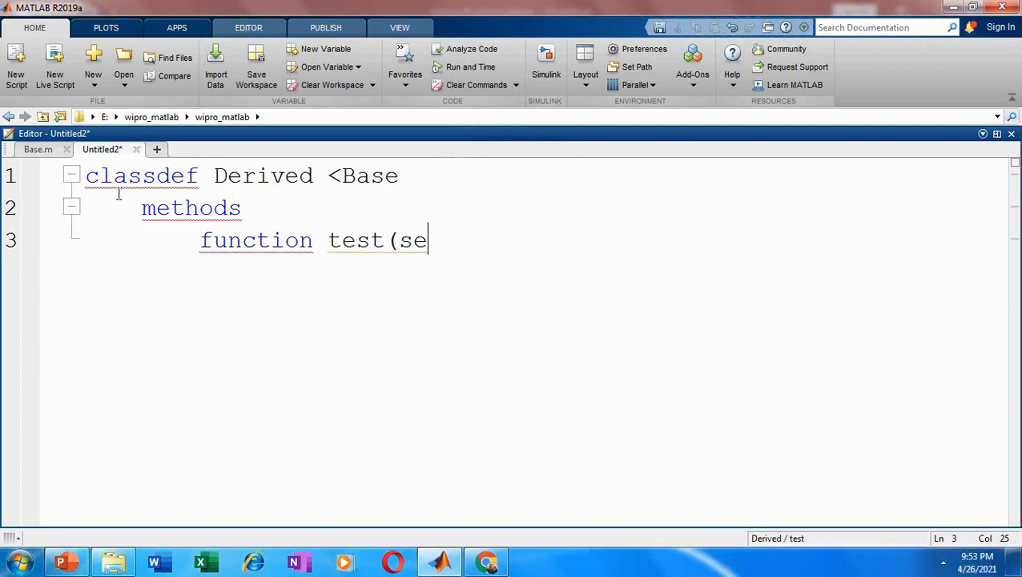
pyautogui.write('lf)')
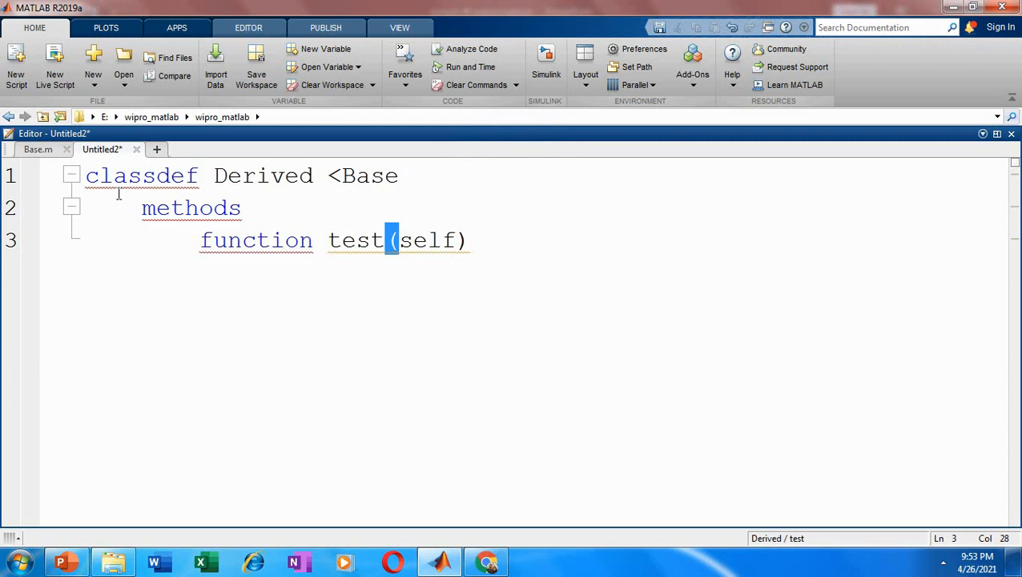
pyautogui.write('dis')
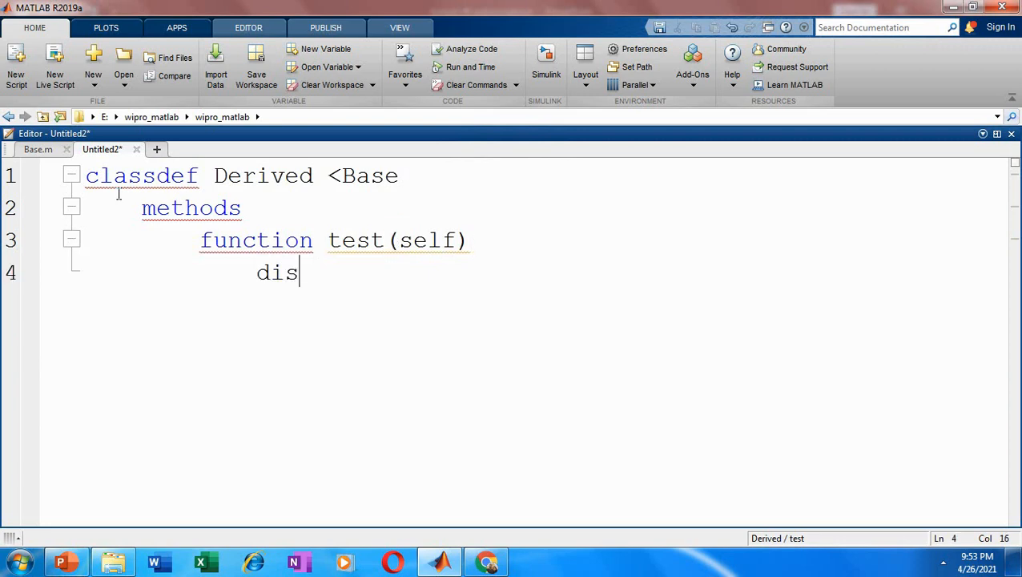
pyautogui.write('p(')
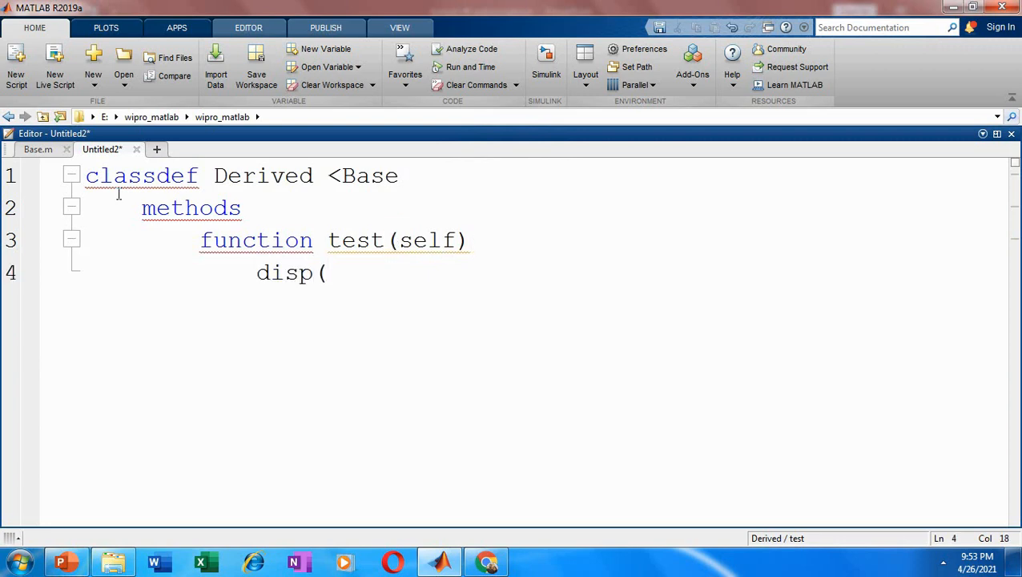
pyautogui.write('"T')
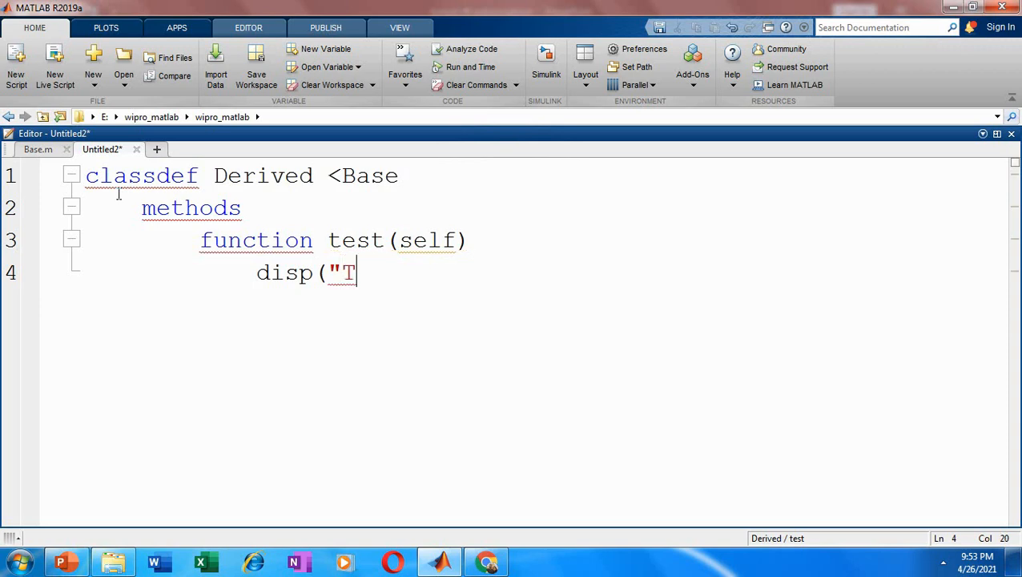
pyautogui.write('his is')
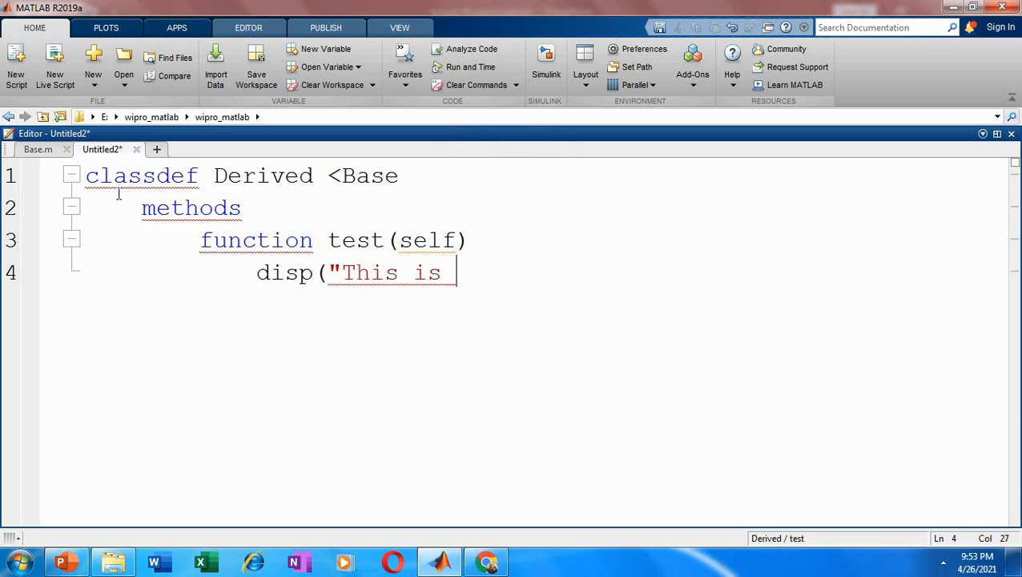
pyautogui.write('child c')
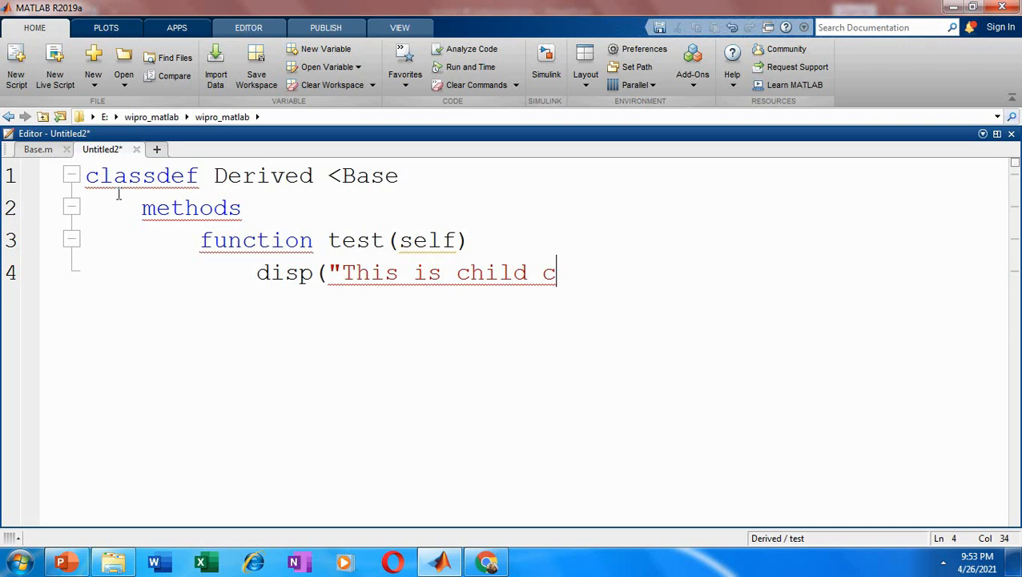
pyautogui.write('lass:')
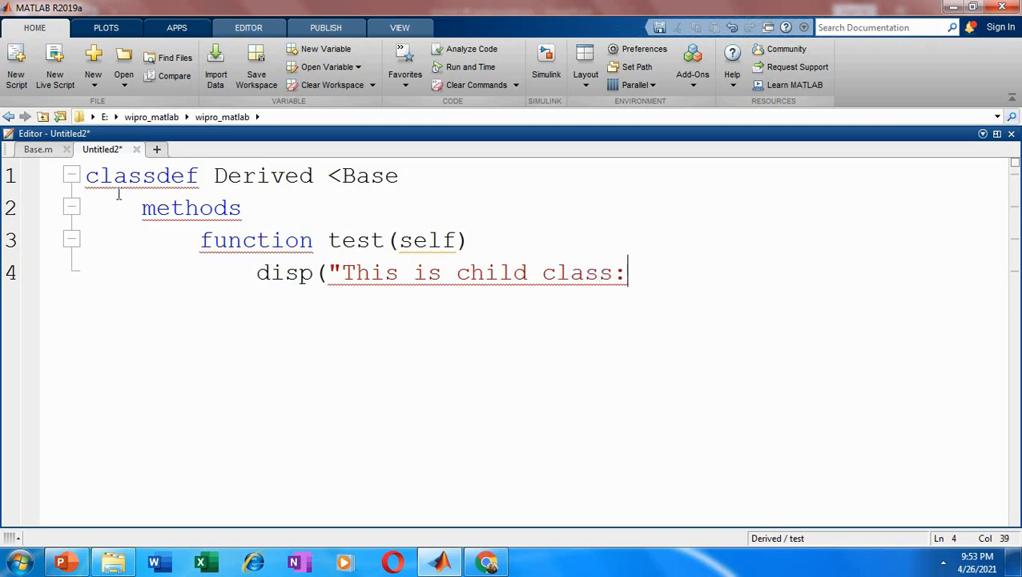
pyautogui.write('"')
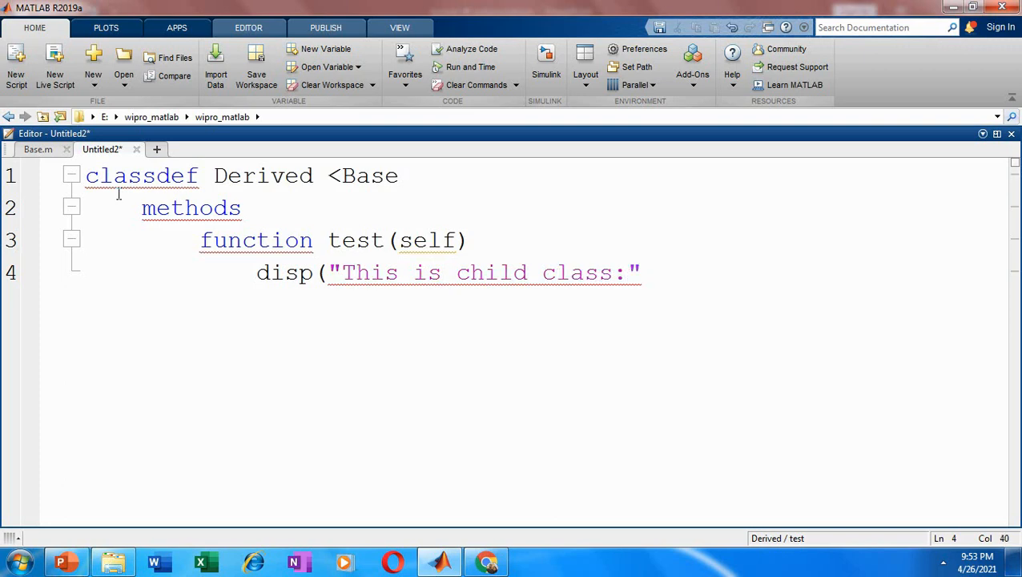
pyautogui.write(');')
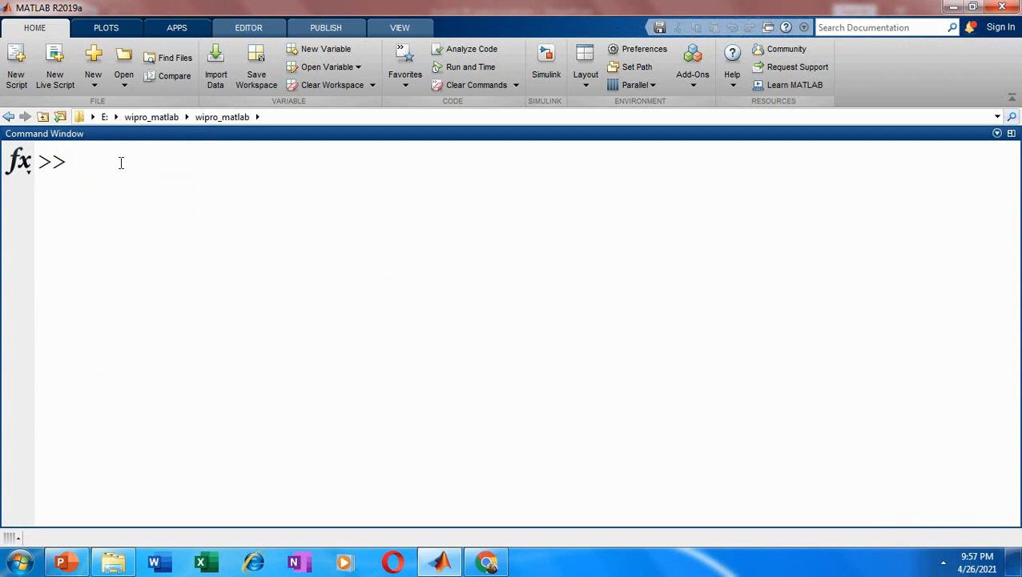
# Run a=Derived(); then test(a) in the Command Window, printing "This is child class:"
pyautogui.write('a')
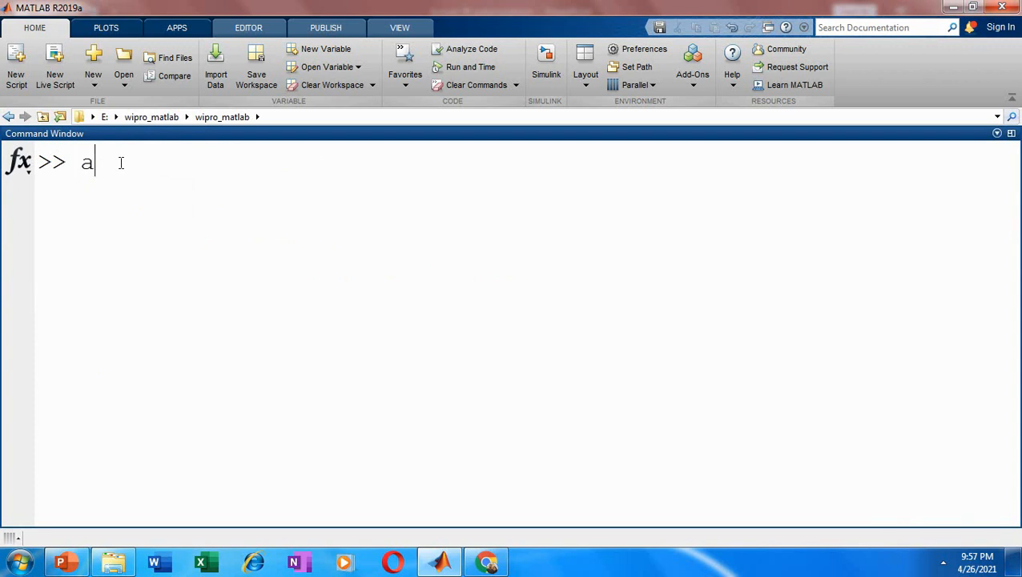
pyautogui.write('=')
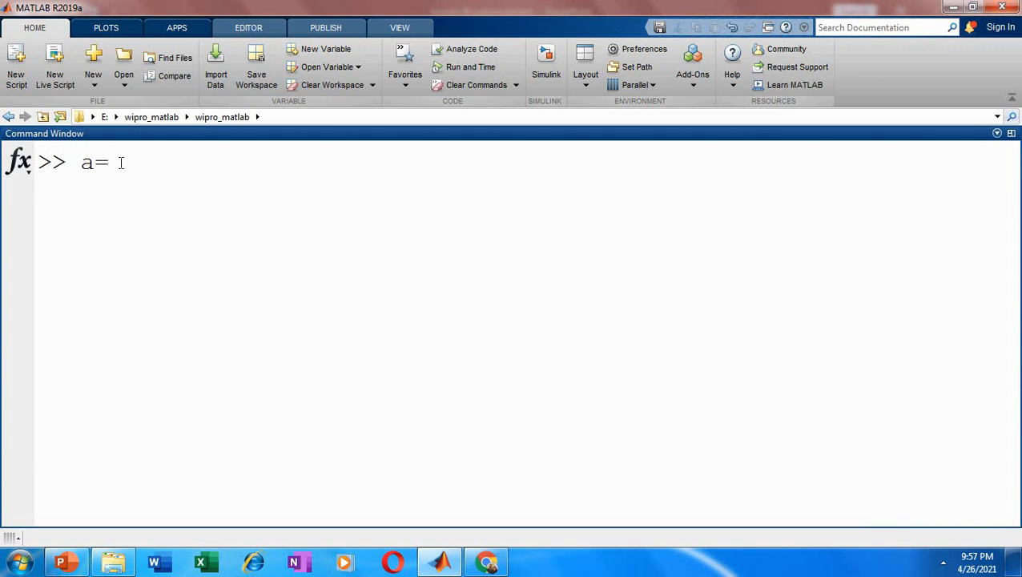
pyautogui.write('Der')
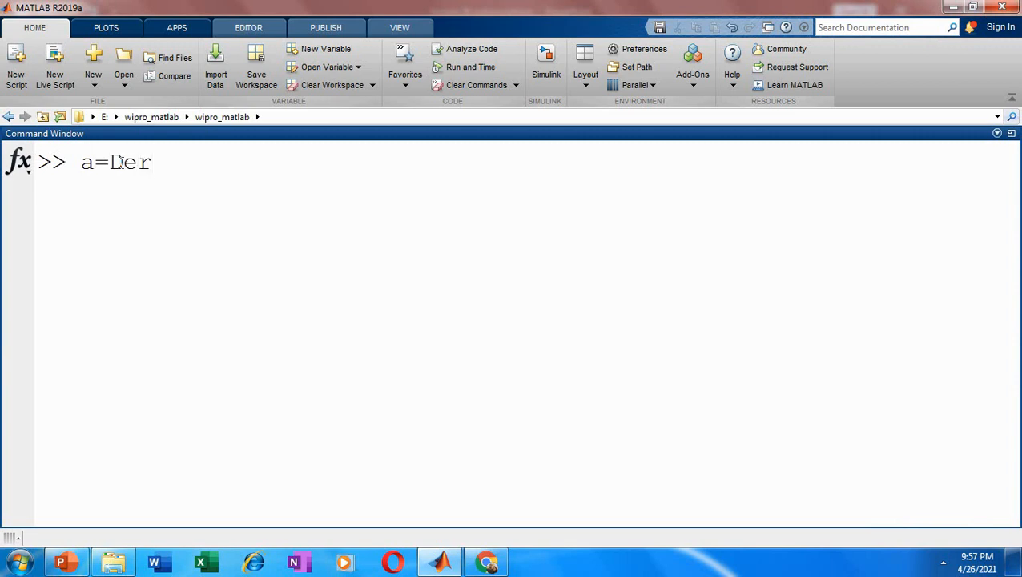
pyautogui.write('ived()')
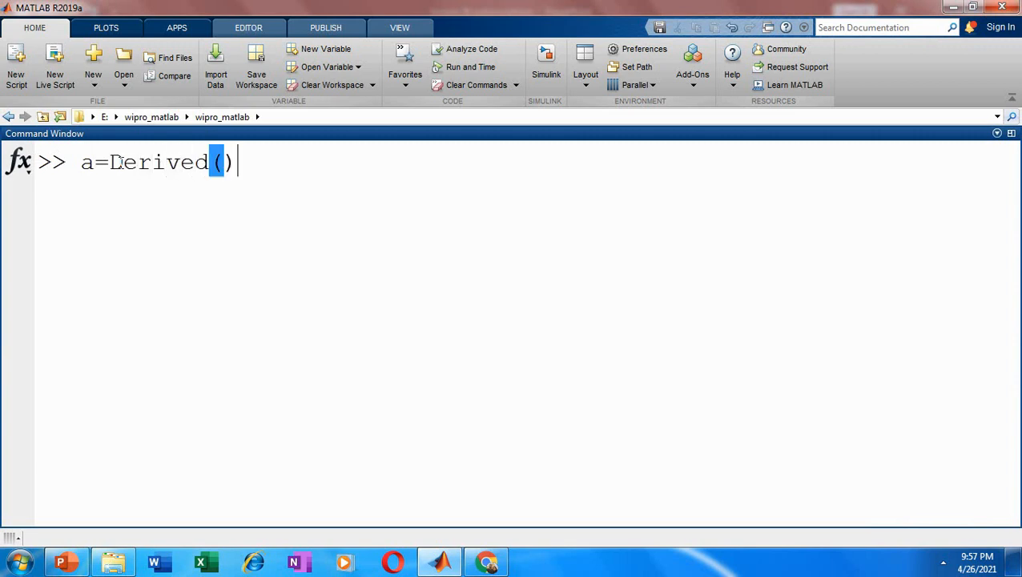
pyautogui.write(';')
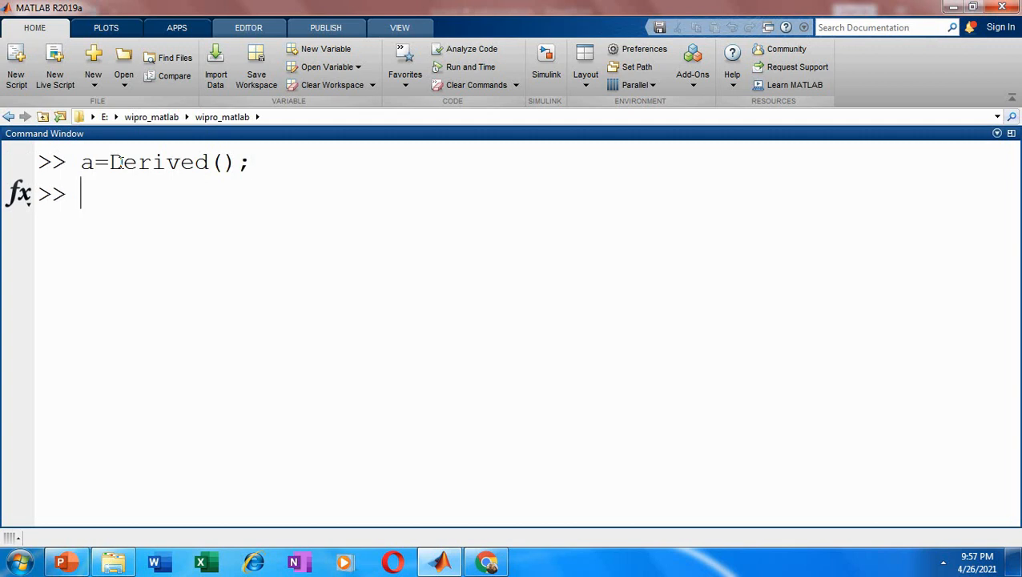
pyautogui.write('tes')
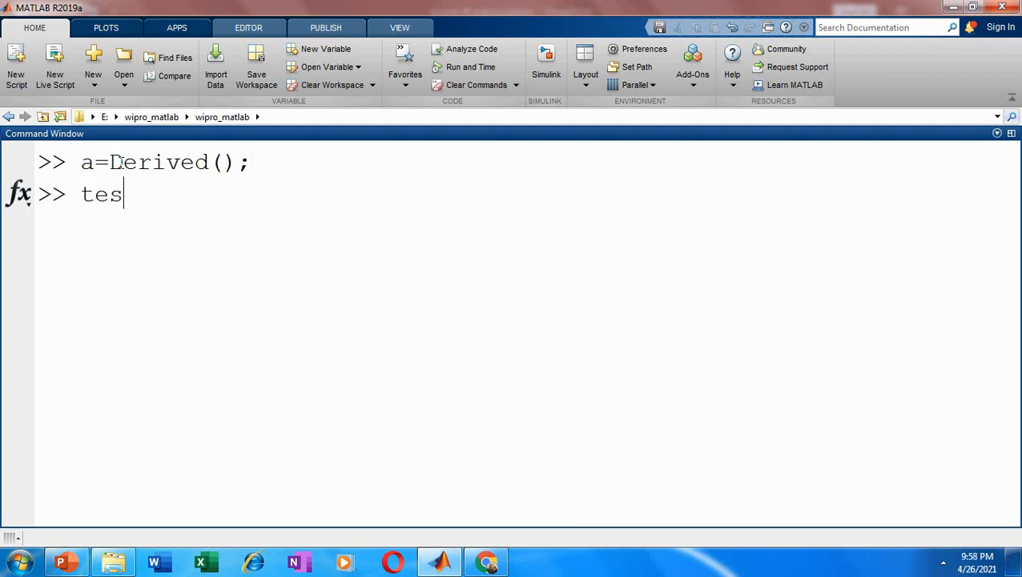
pyautogui.write('t(a')
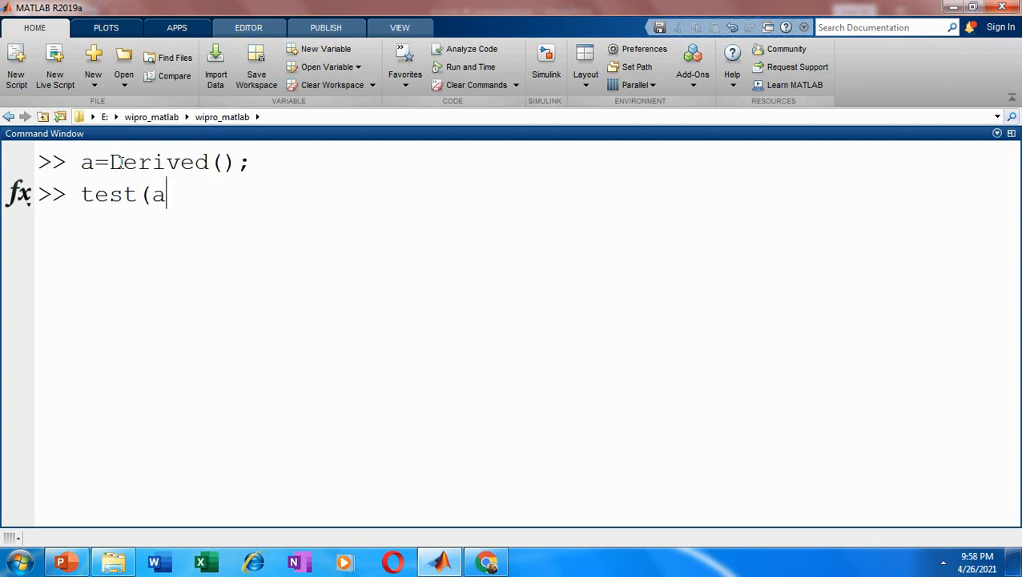
pyautogui.write(')')
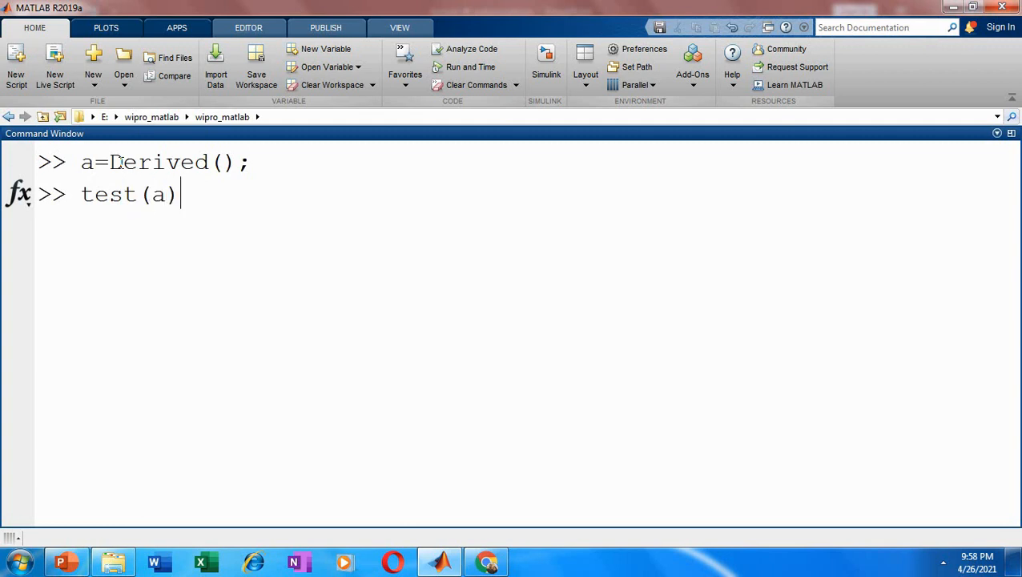
pyautogui.press('enter')
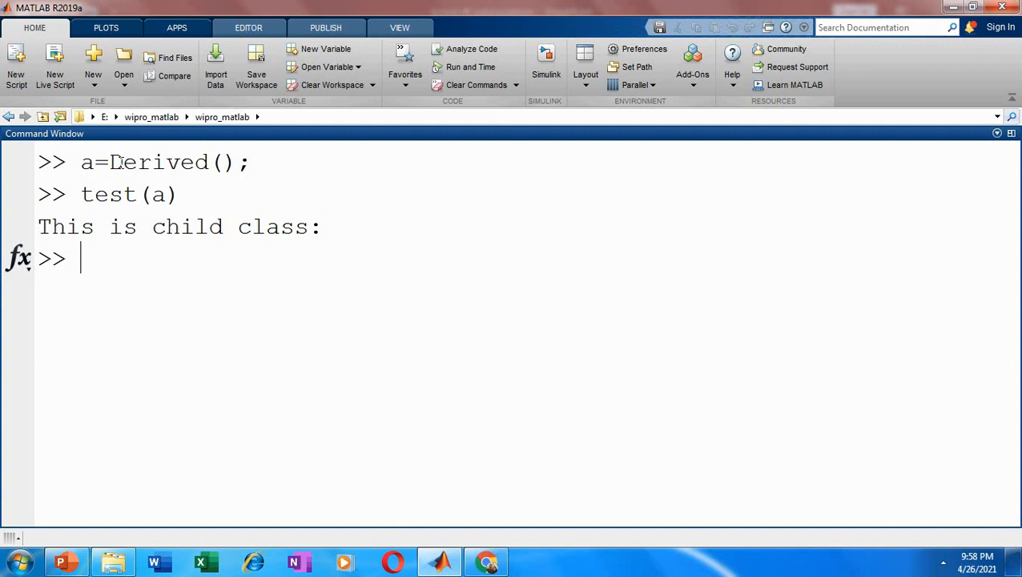
# Run b=Base(); then begin test(b) in the Command Window to print the parent message
pyautogui.write('b=')
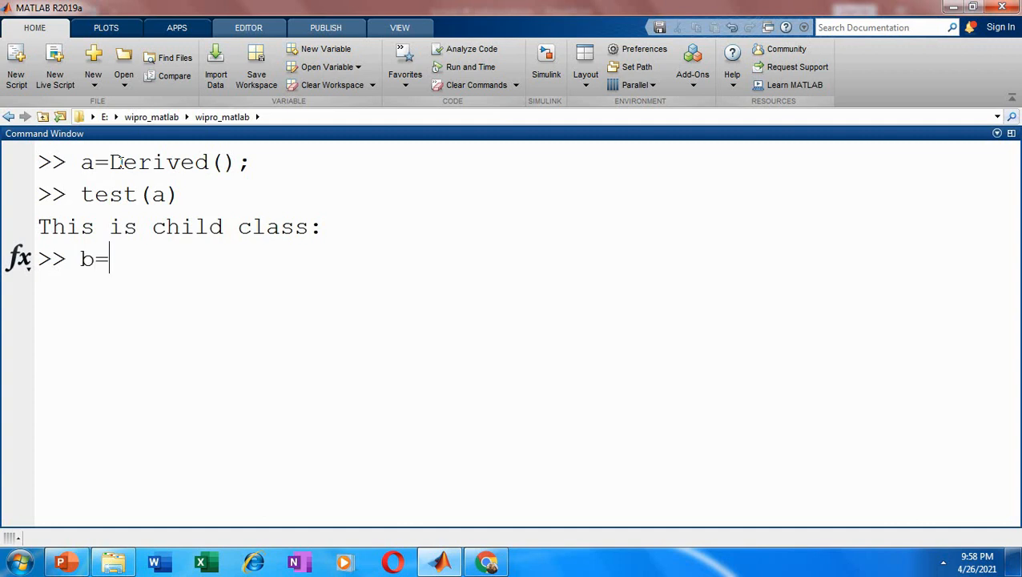
pyautogui.write('Base()')
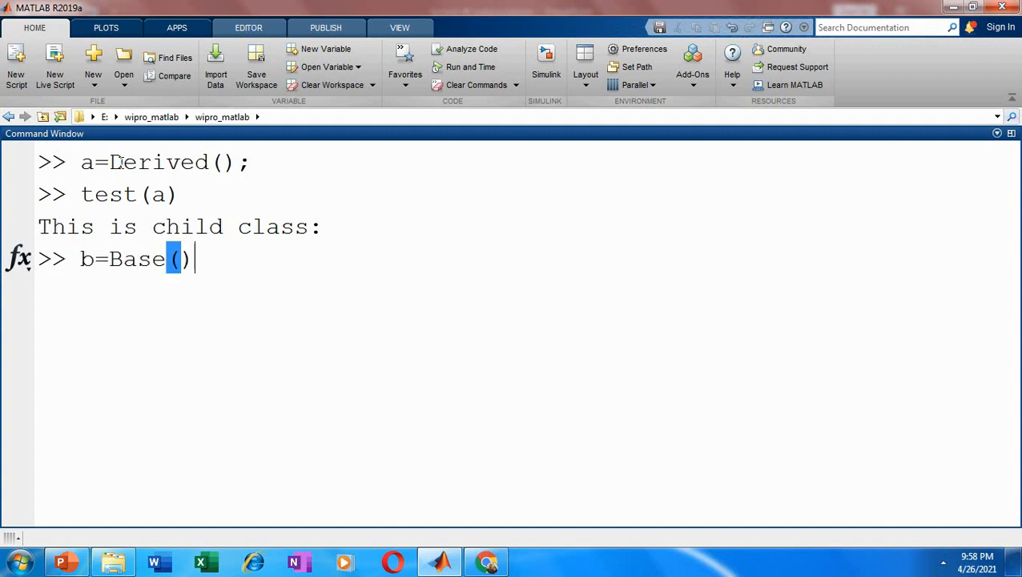
pyautogui.press('enter')
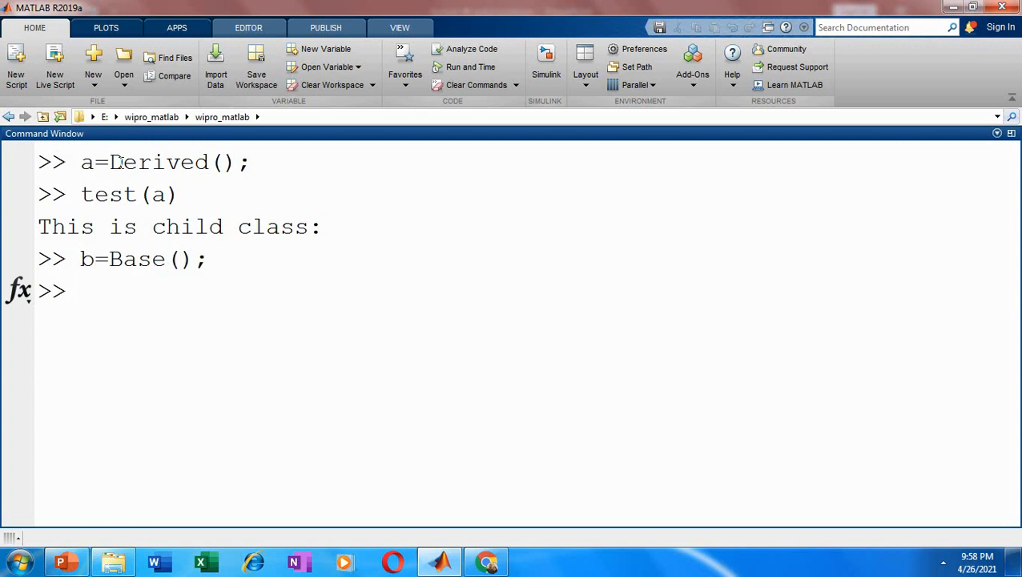
pyautogui.write('test(b')
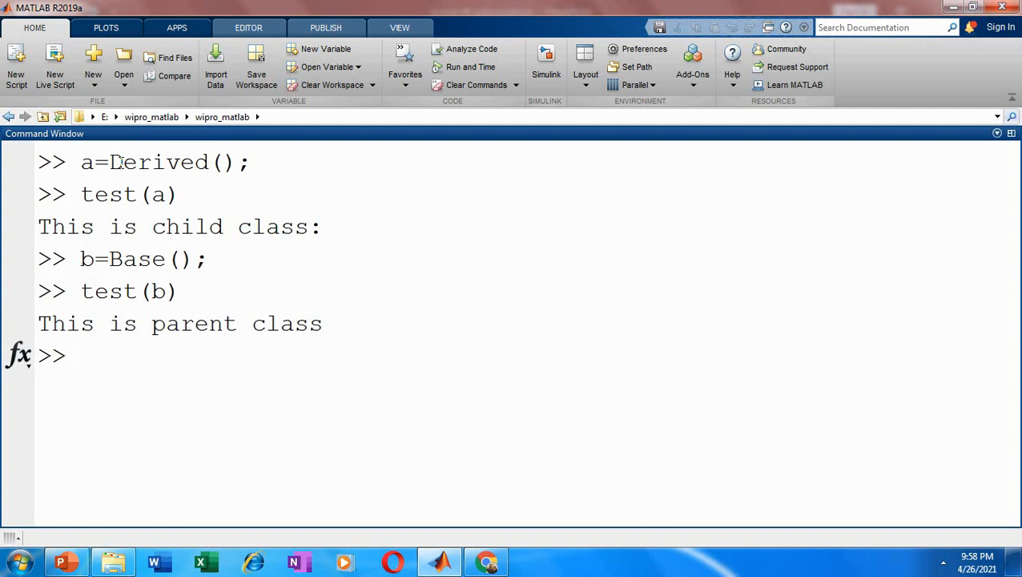
pyautogui.moveTo(367, 374)
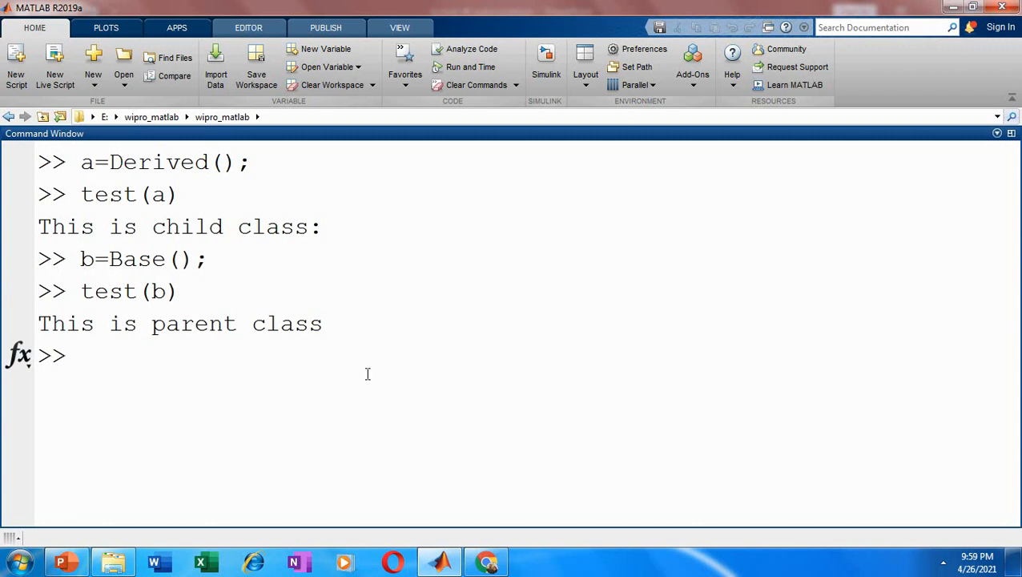